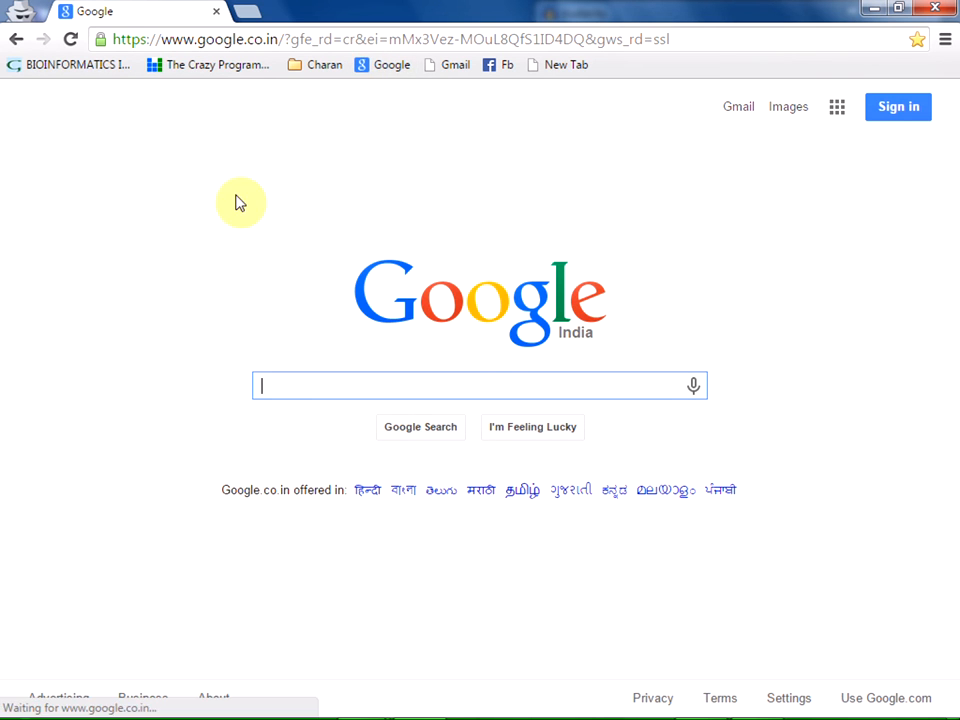
mouse_move(326, 388)
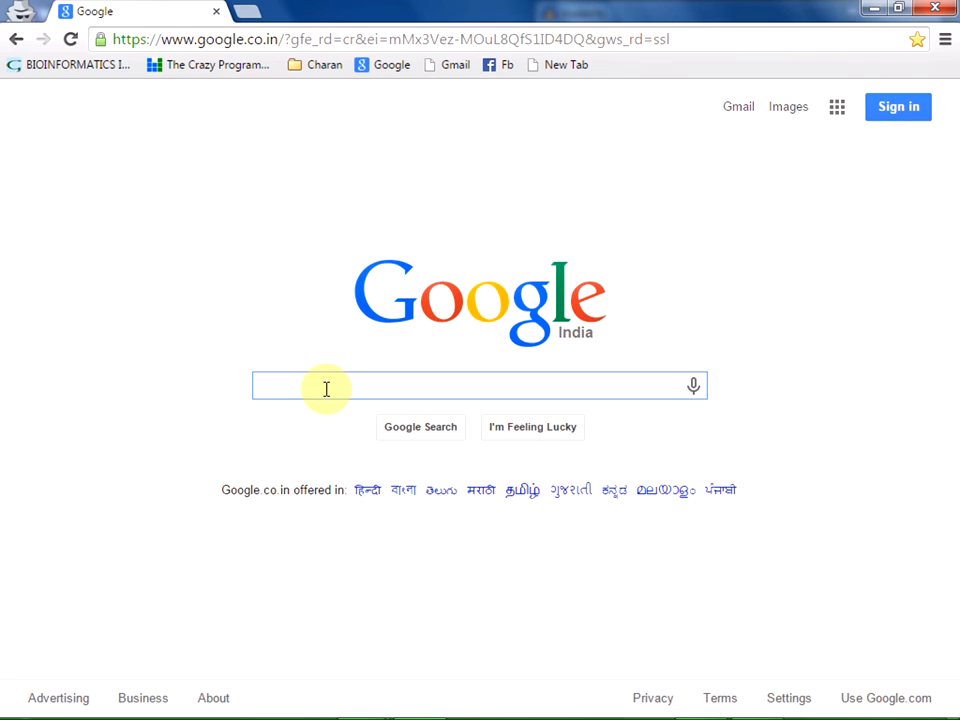
Search Google for 'padre perl' and open the Padre, the Perl IDE website
text(padre)
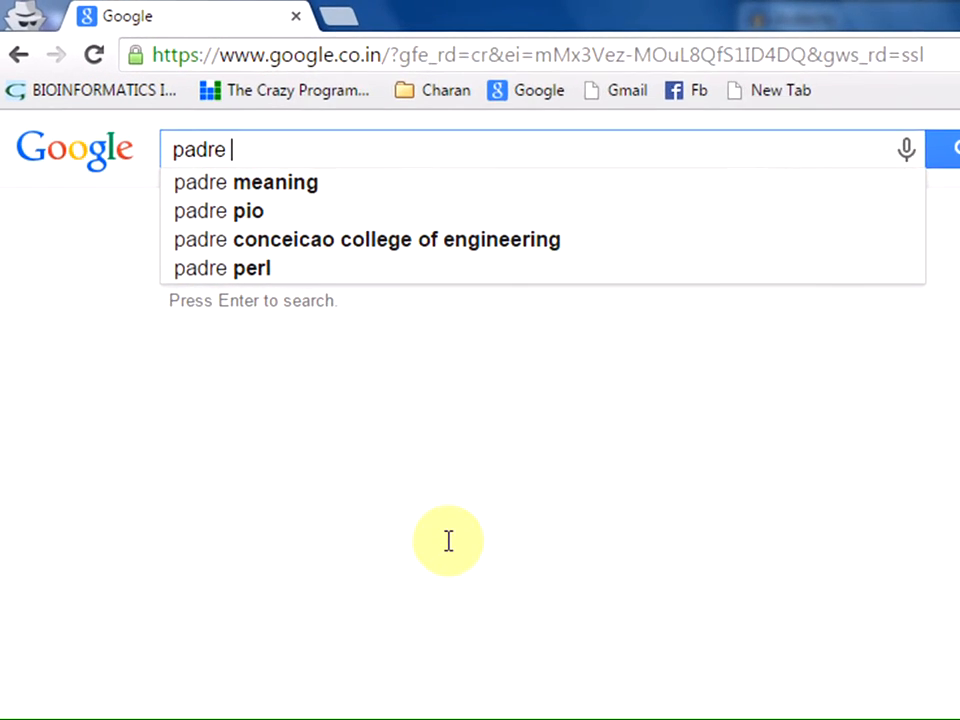
click(220, 267)
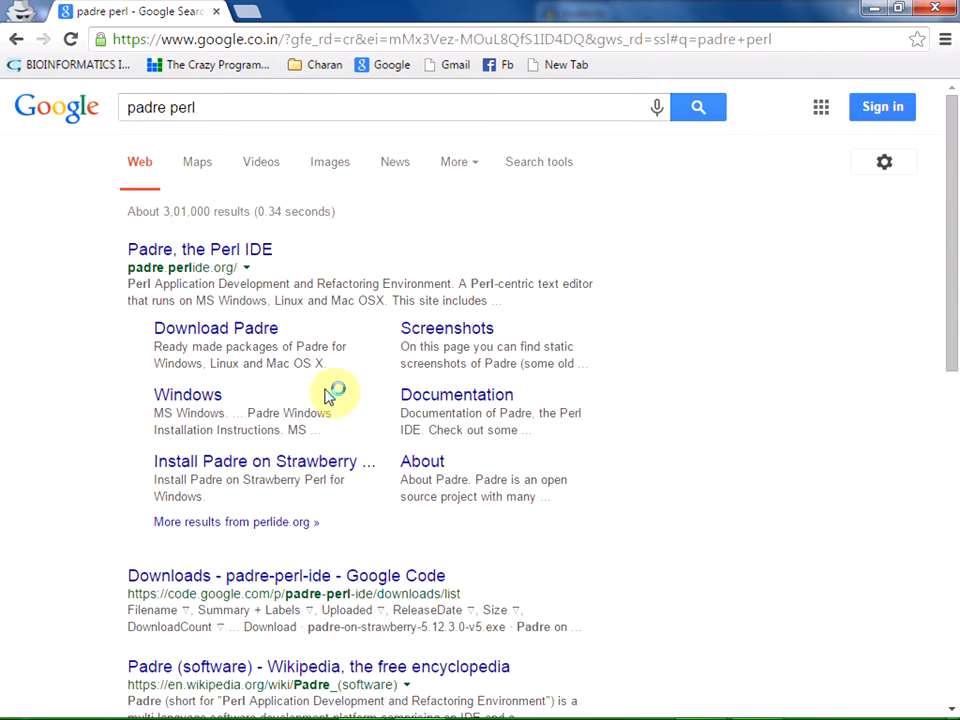
mouse_move(283, 249)
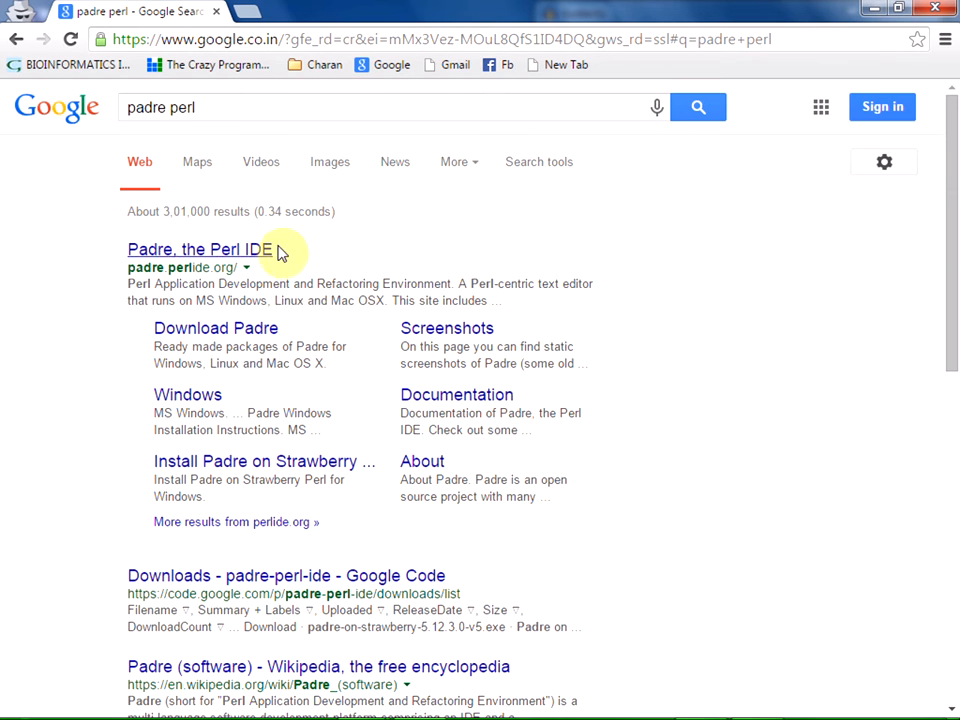
click(199, 249)
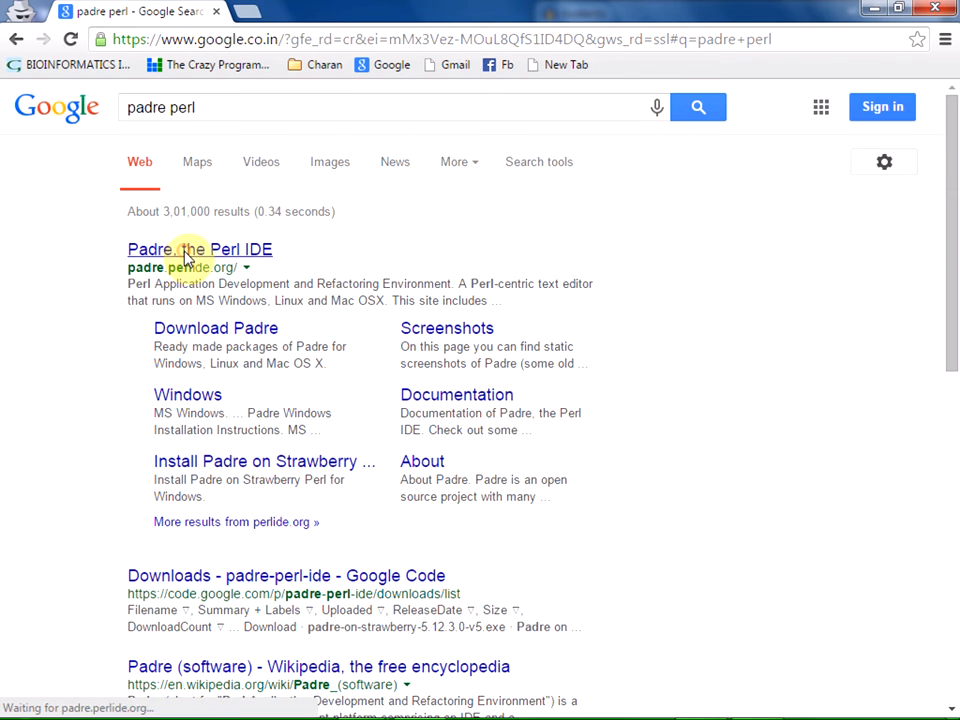
Scroll the padre.perlide.org homepage and follow its Download link
click(199, 249)
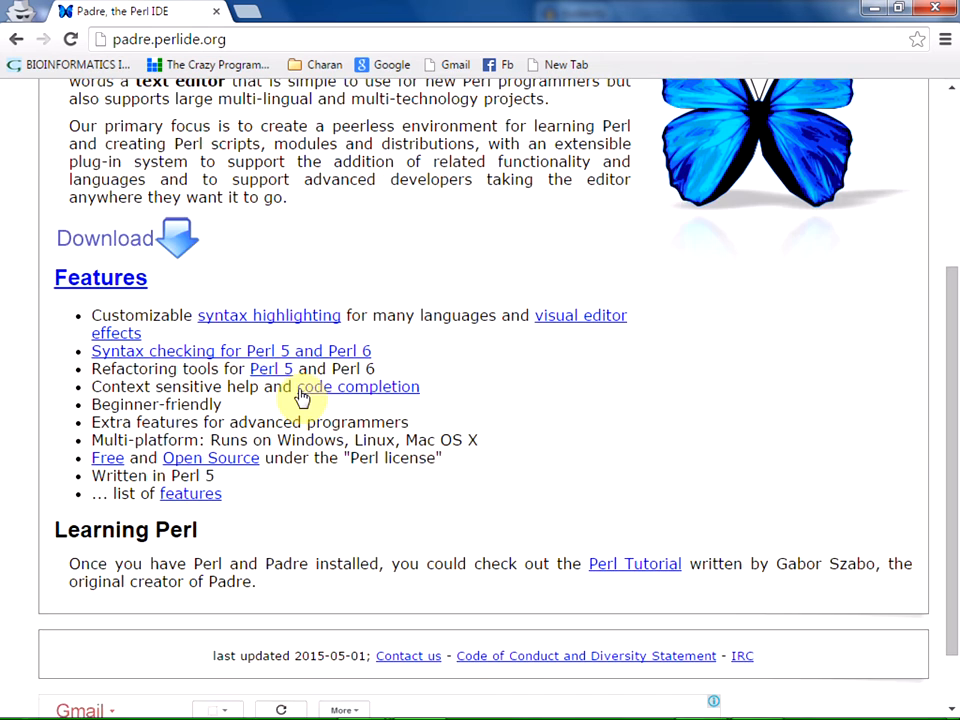
scroll(up, 3)
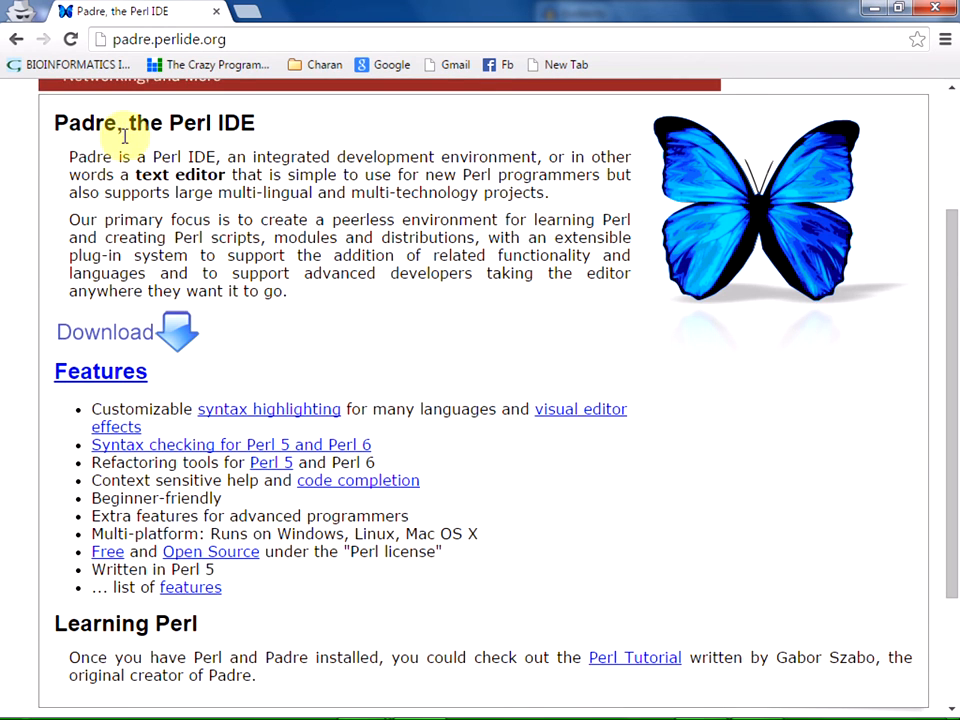
mouse_move(215, 315)
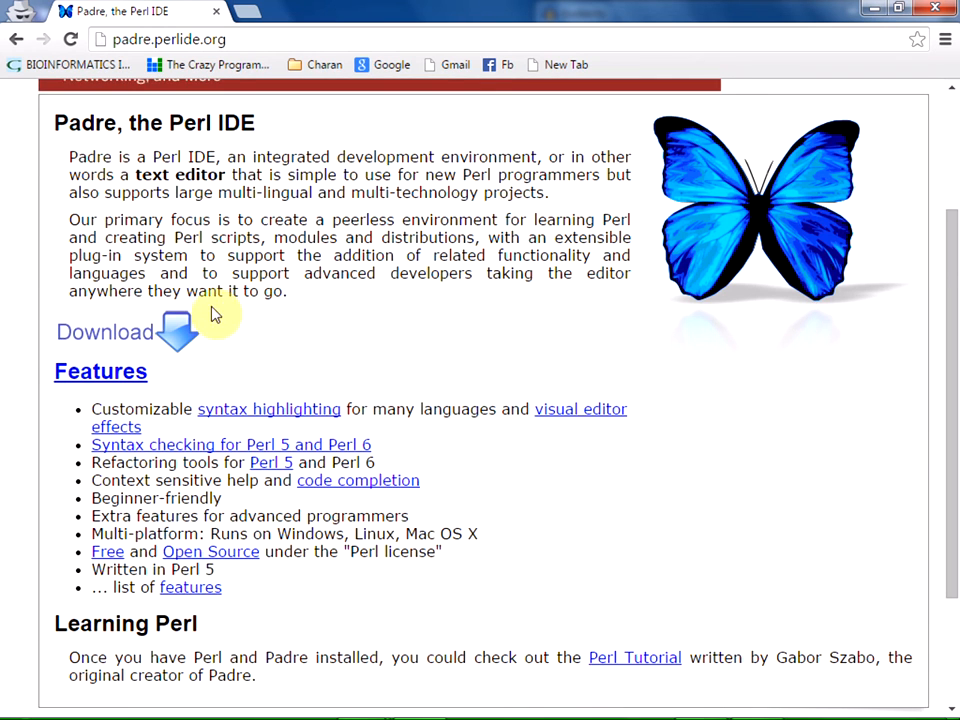
click(105, 331)
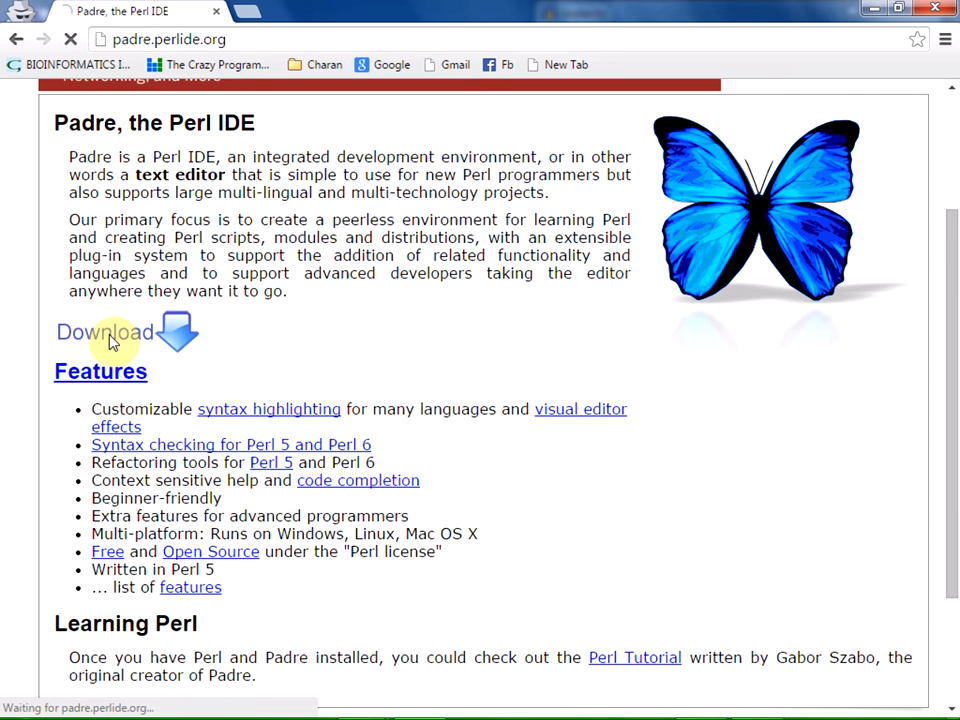
Browse the download page and open the Windows 'DWIM Perl 5.14.2.1 (v7)' link
click(104, 331)
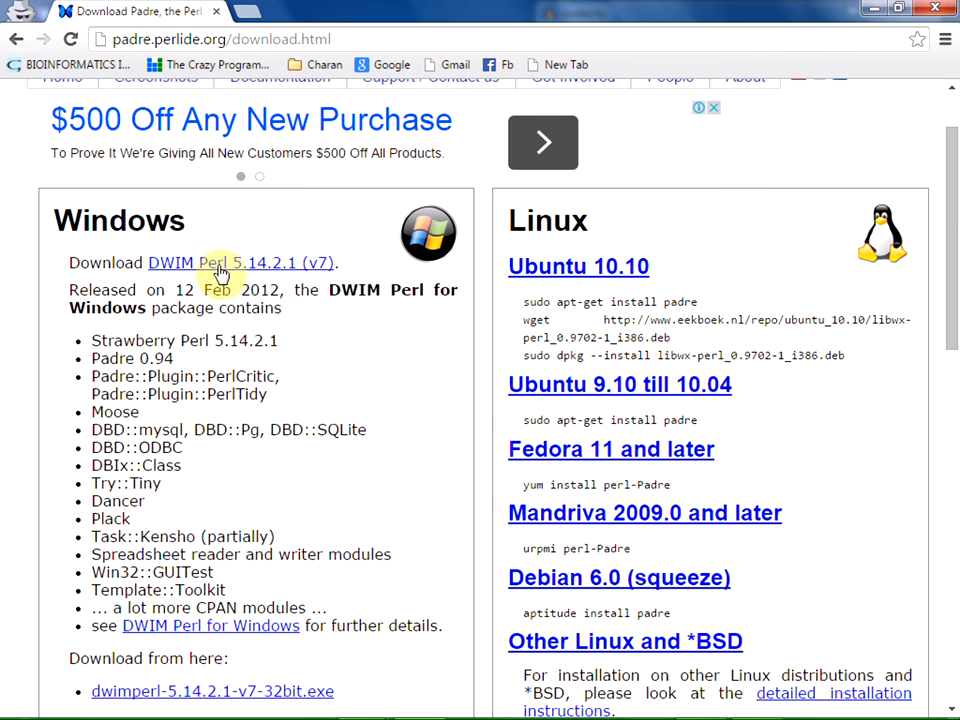
mouse_move(485, 415)
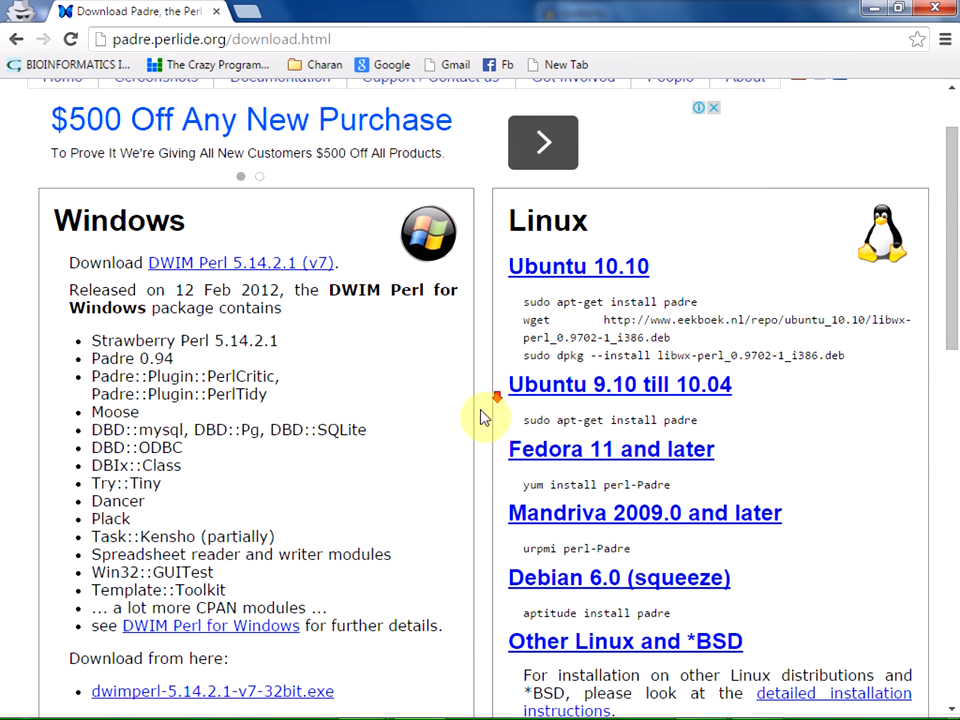
scroll(down, 3)
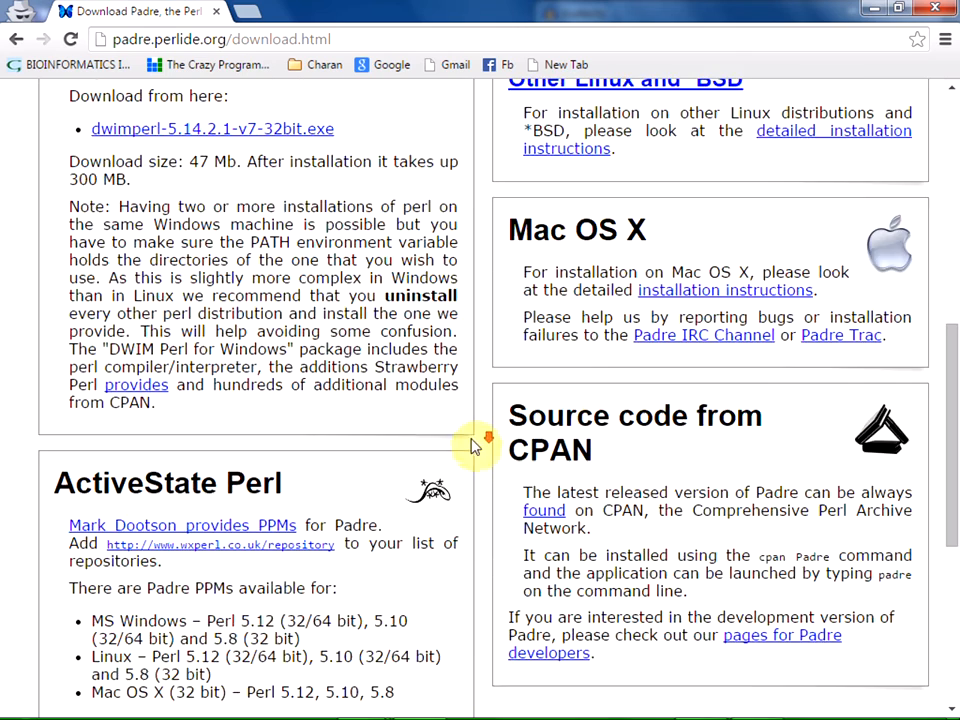
scroll(up, 3)
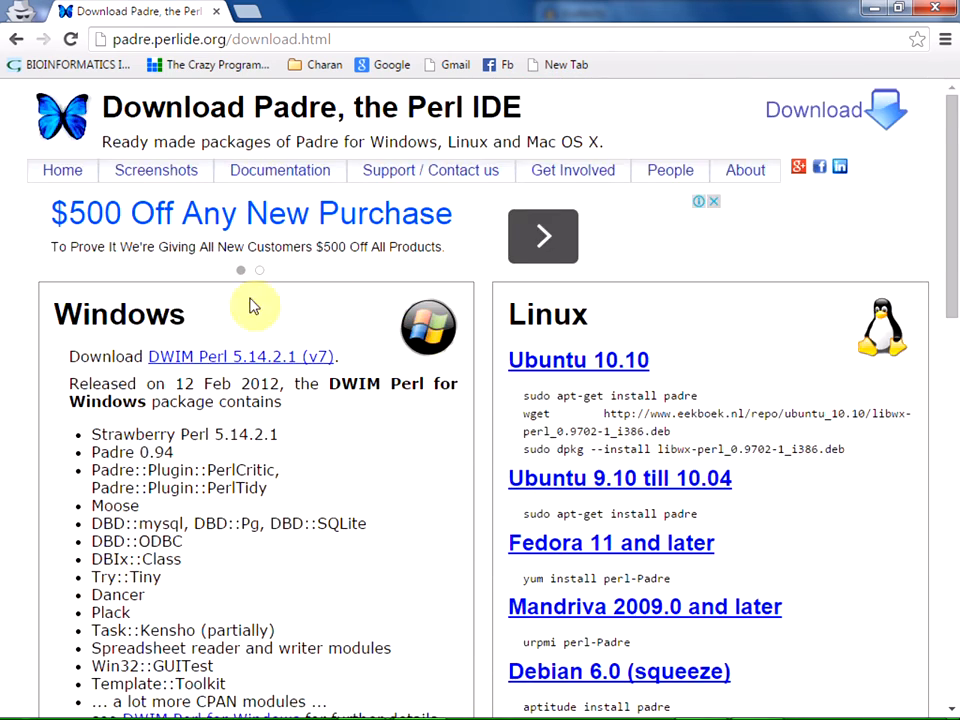
scroll(down, 3)
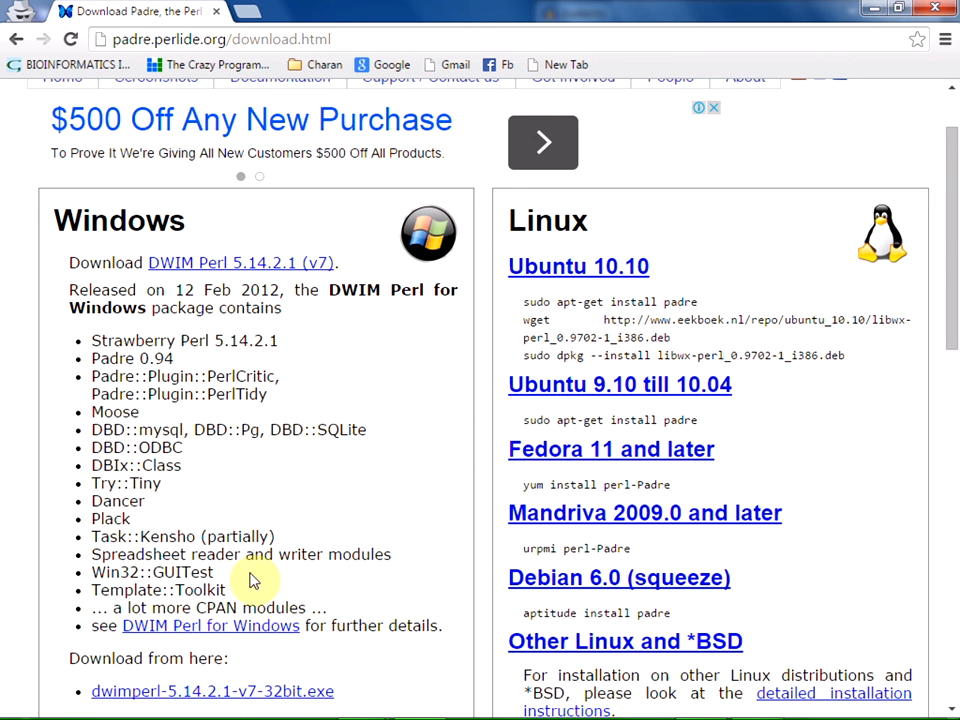
mouse_move(289, 414)
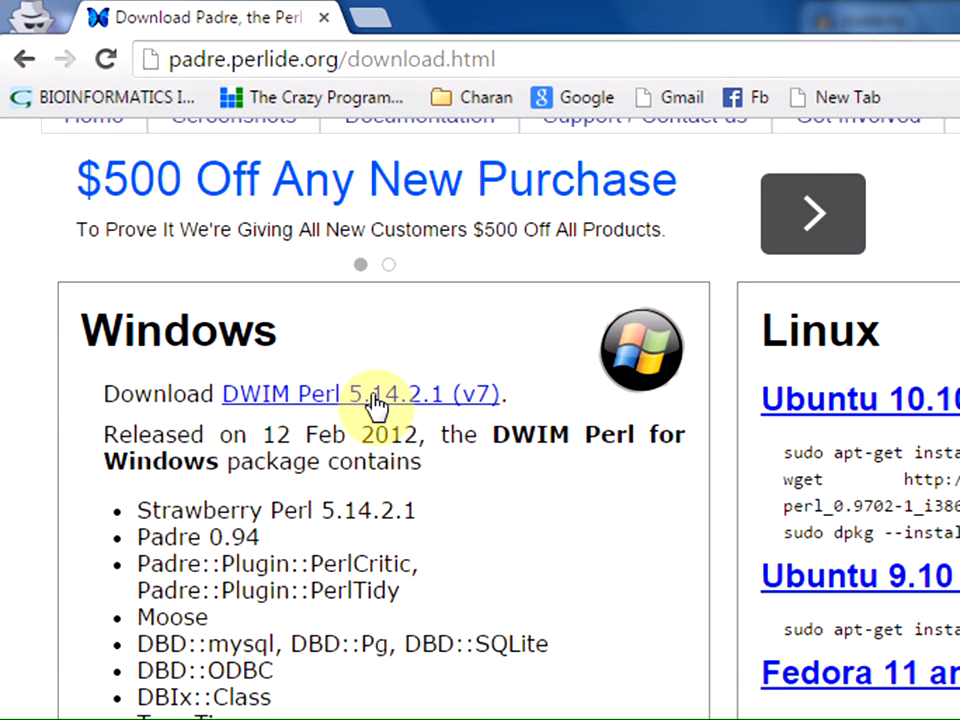
mouse_move(367, 413)
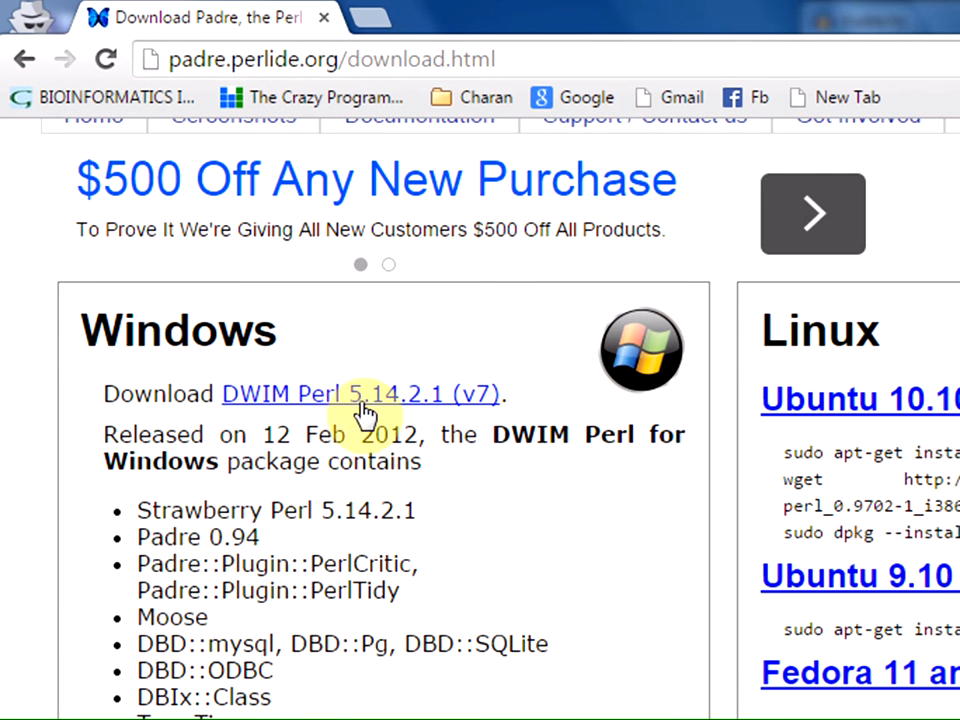
click(362, 393)
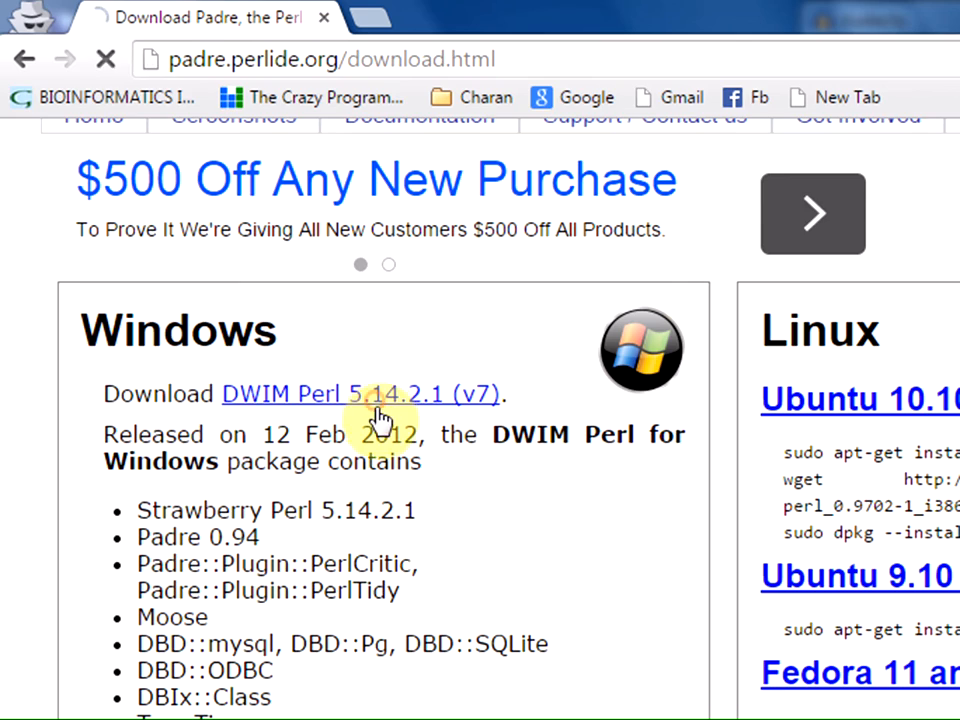
Save dwimperl-5.14.2.1-v7-32bit.exe into Downloads and minimize Chrome
click(362, 393)
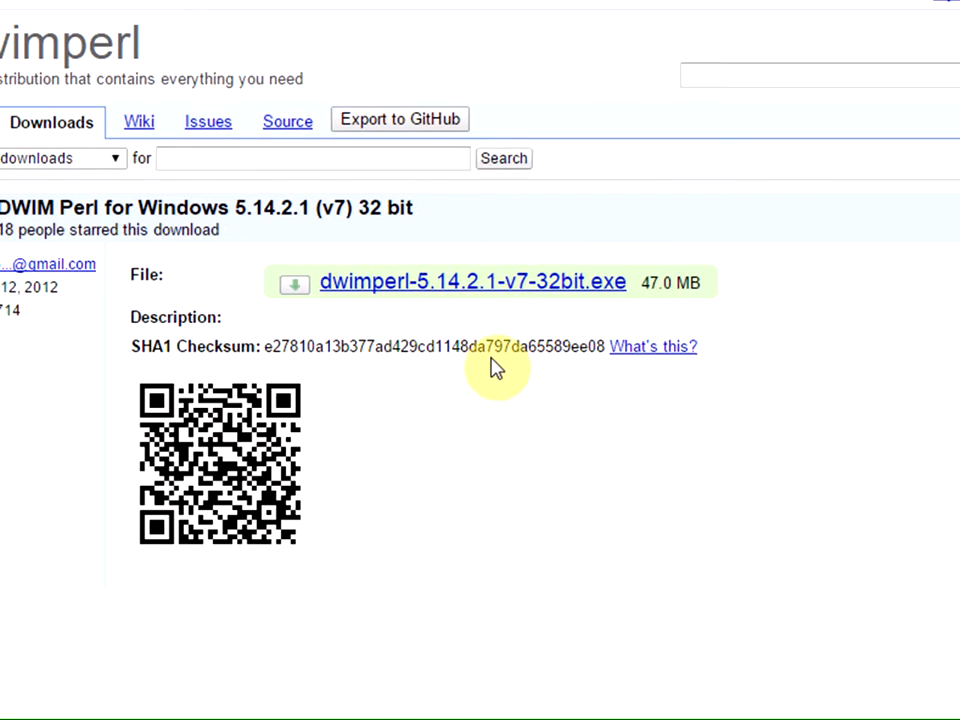
click(472, 281)
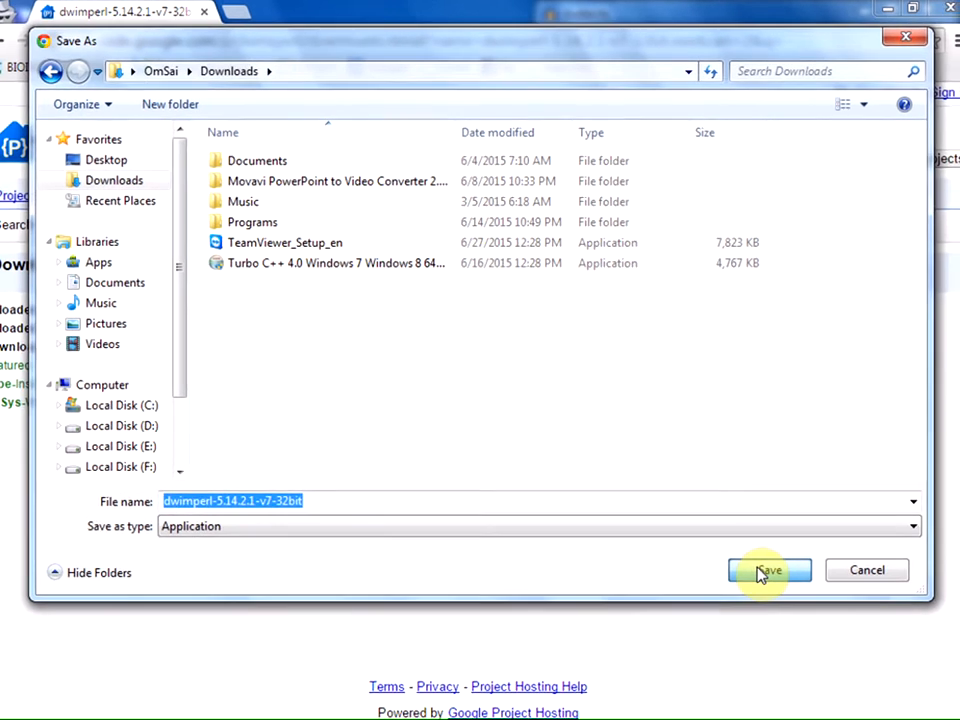
click(767, 570)
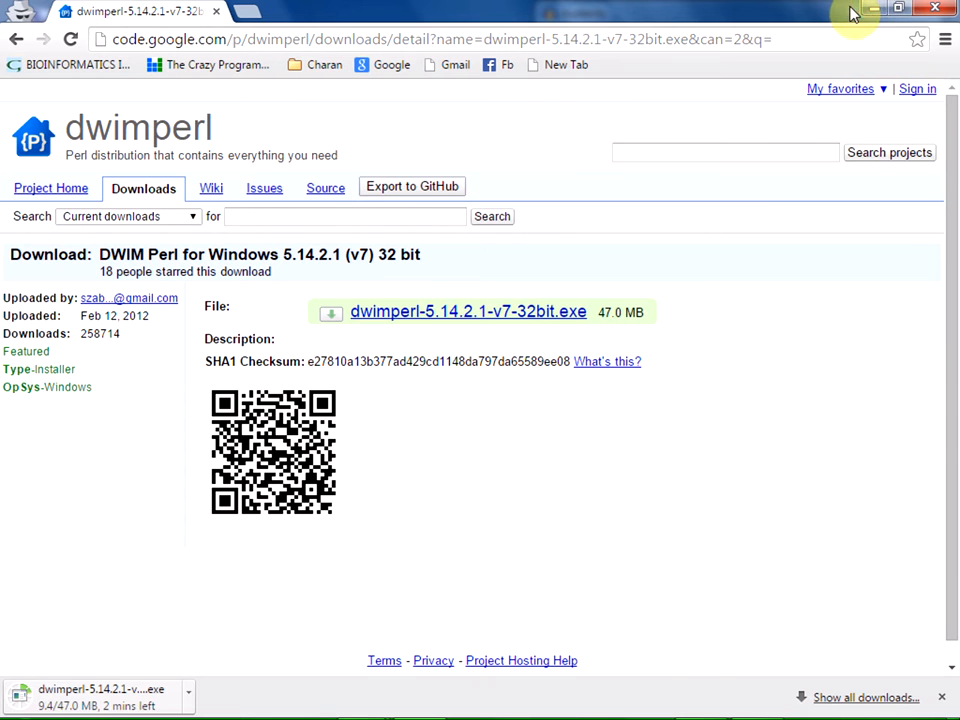
mouse_move(808, 280)
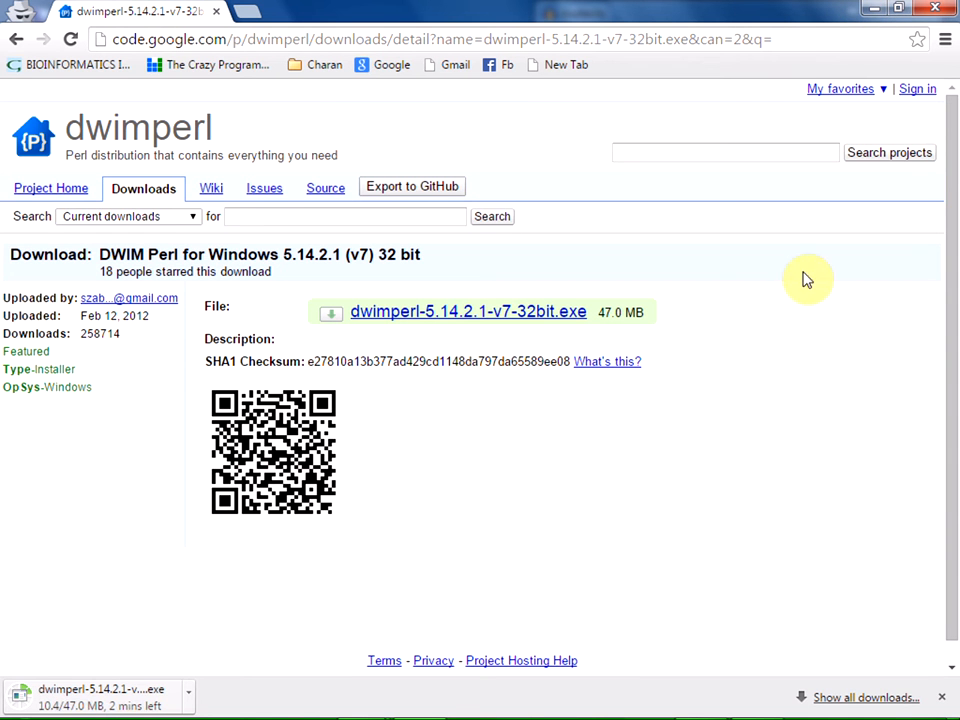
mouse_move(872, 10)
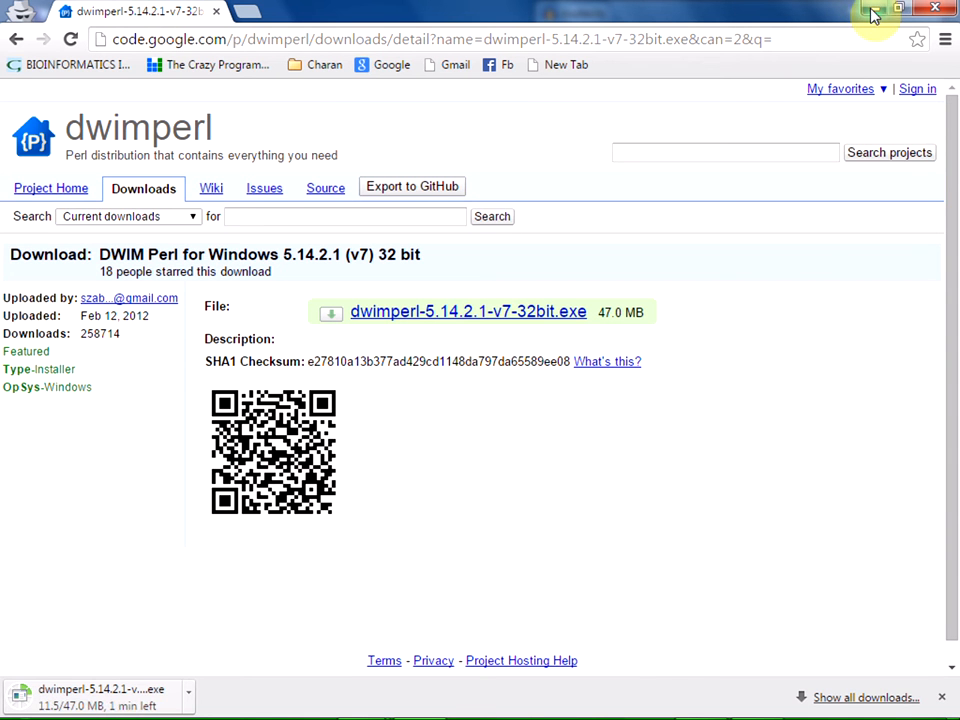
click(874, 8)
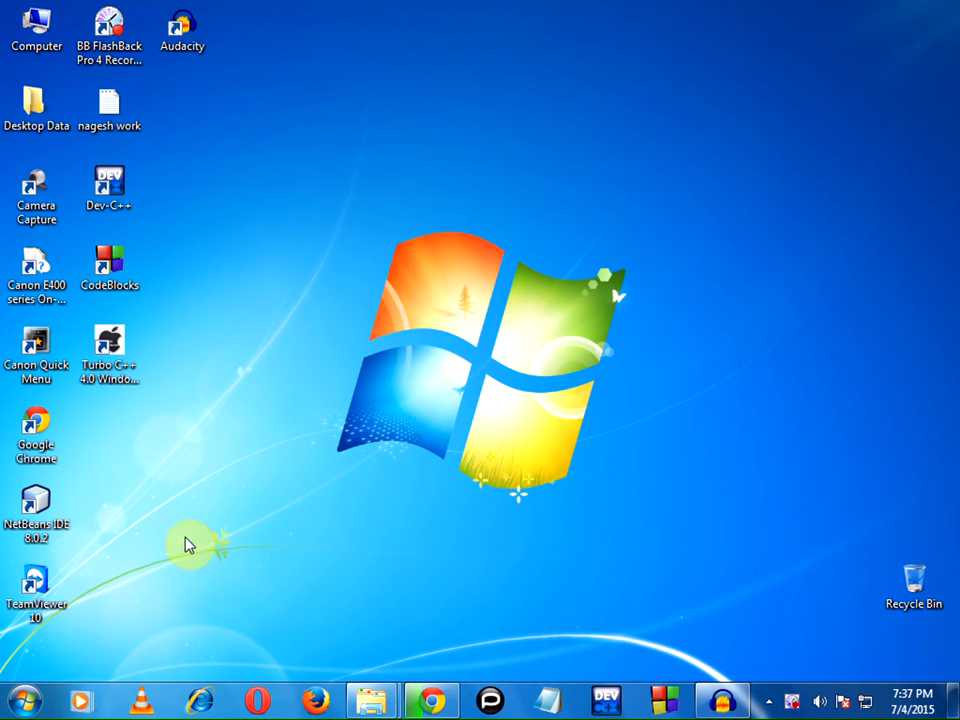
mouse_move(22, 698)
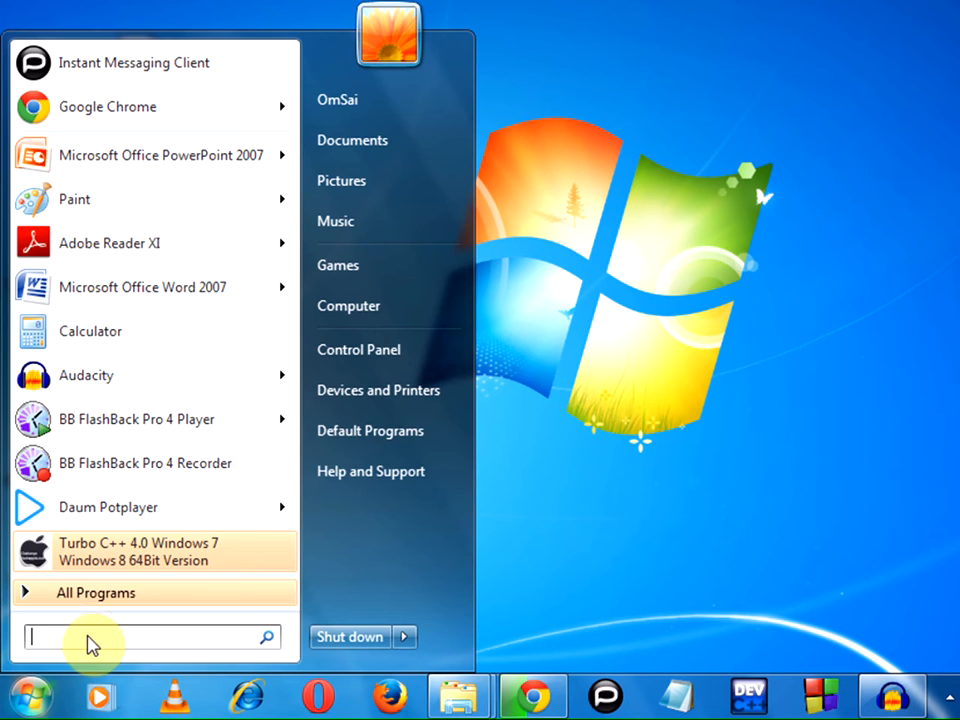
Launch Command Prompt via cmd and run perl to test for Perl
text(cmd)
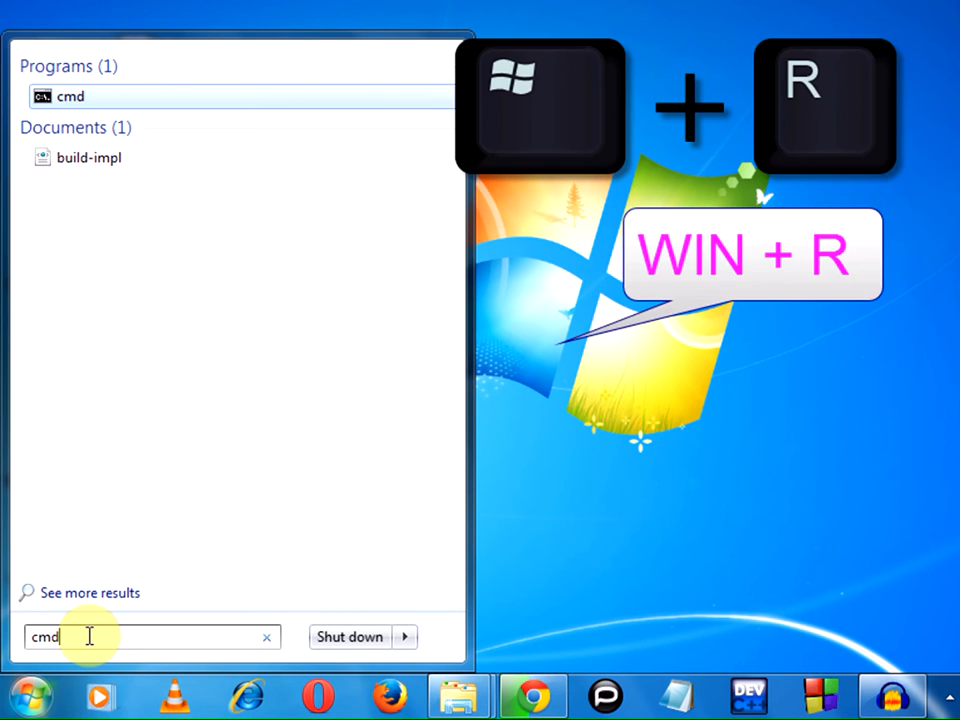
key(win+r)
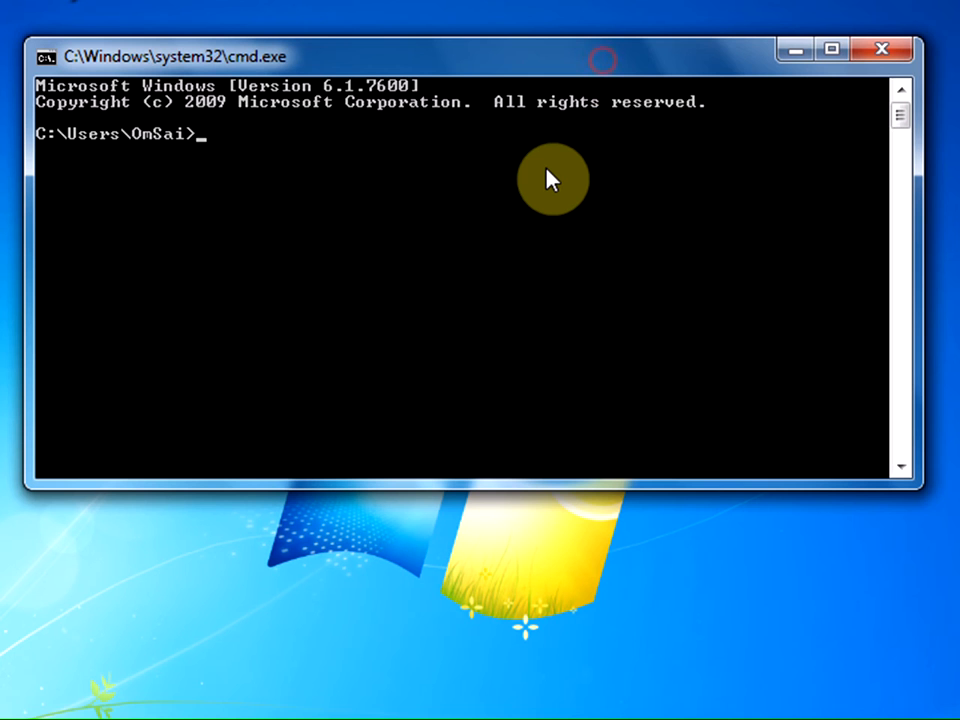
text(perl)
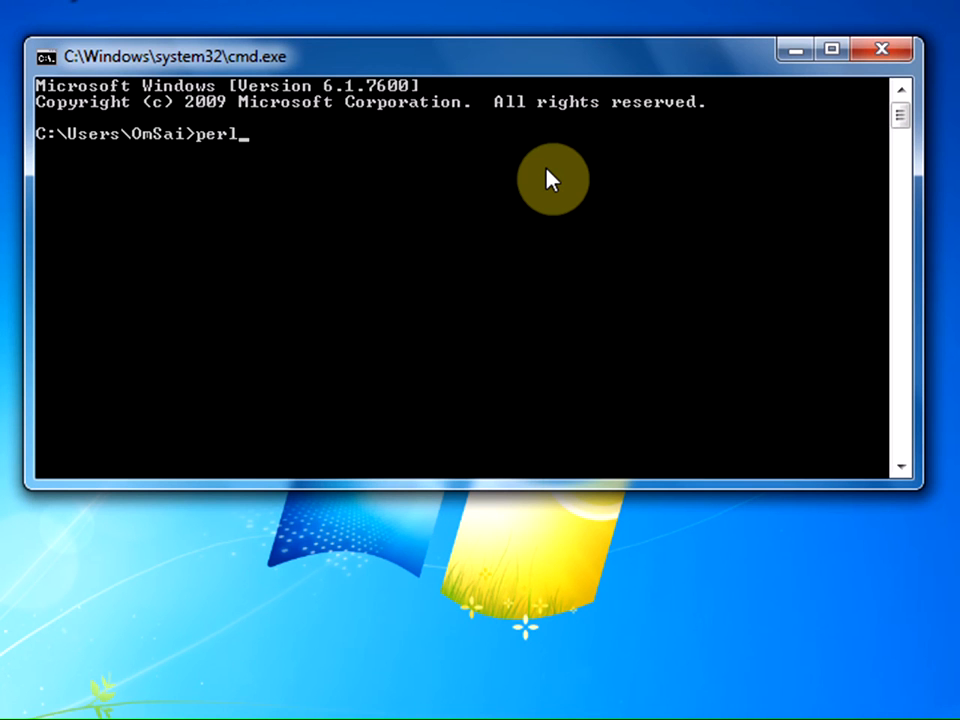
key(Return)
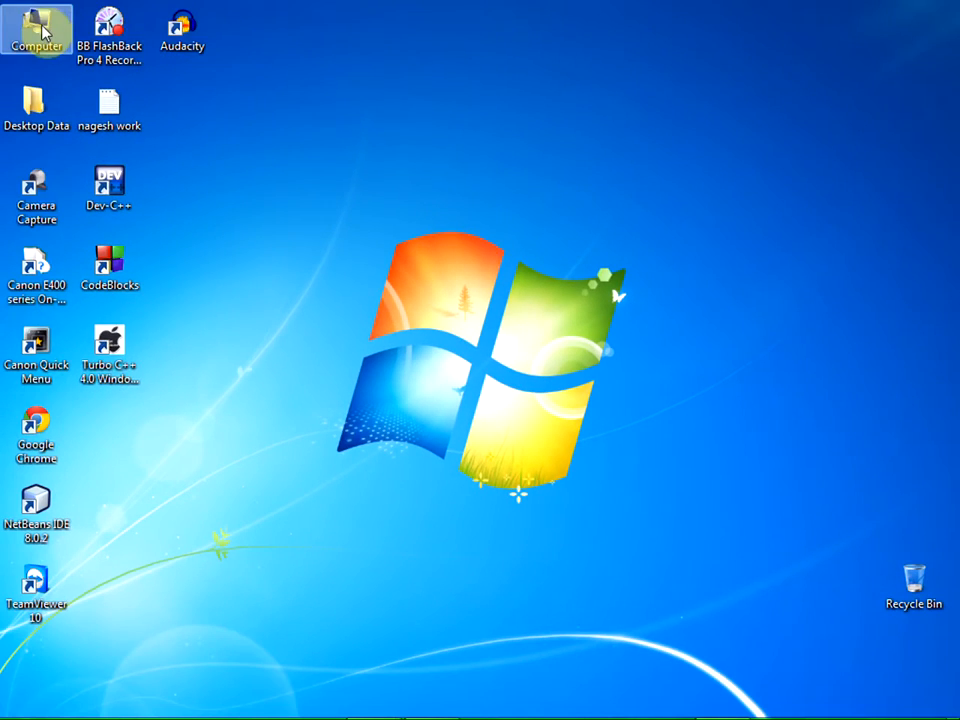
Run dwimperl-5.14.2.1-v7-32bit from Downloads, allowing the unverified installer
double_click(37, 30)
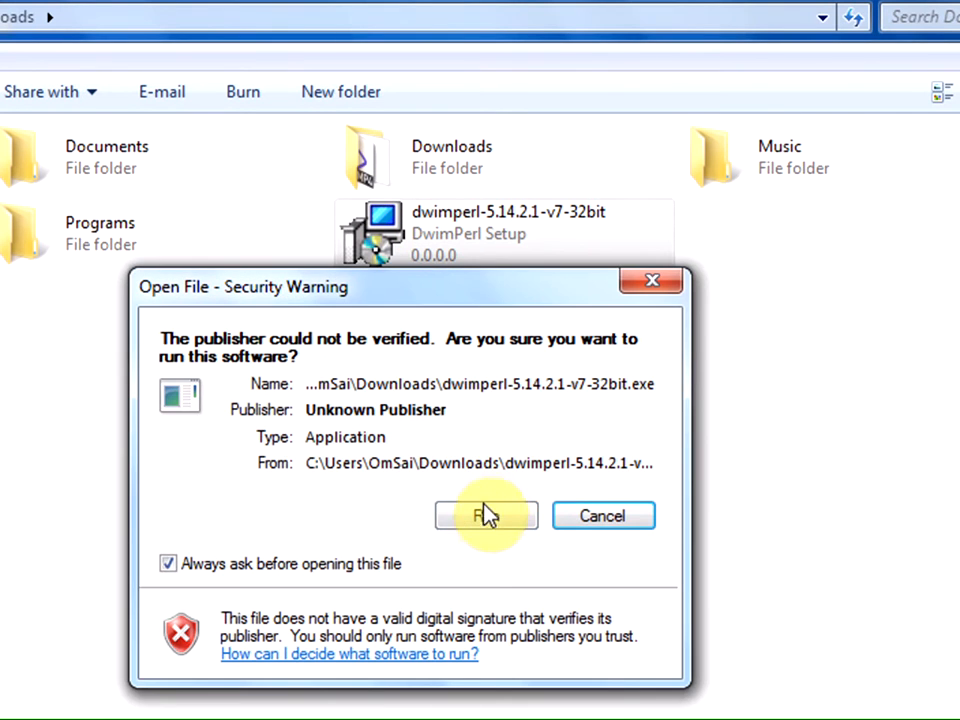
click(486, 515)
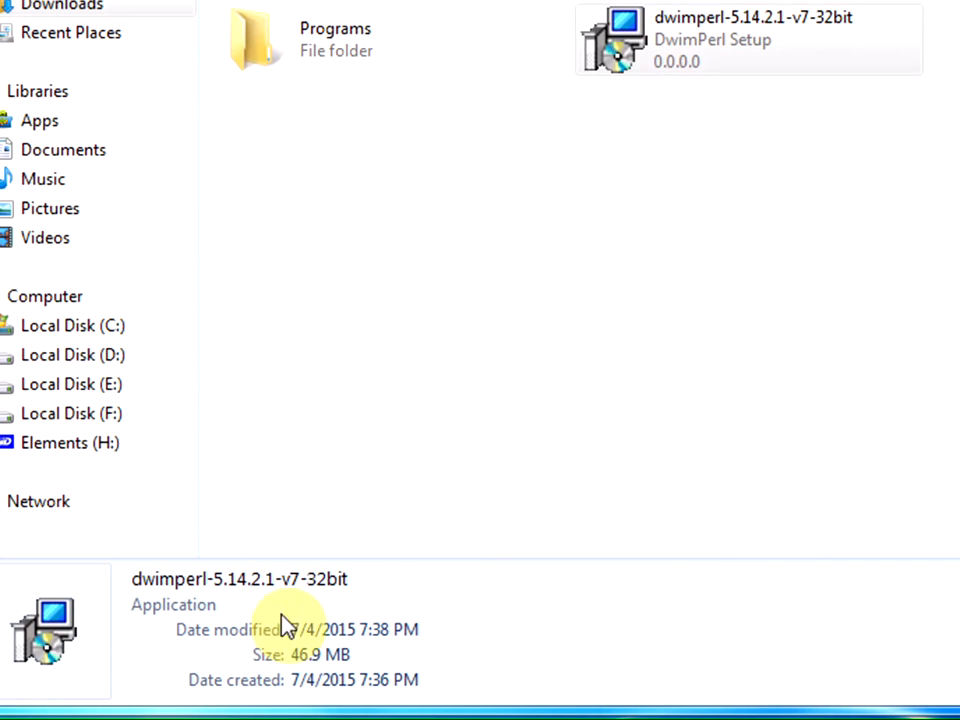
click(745, 38)
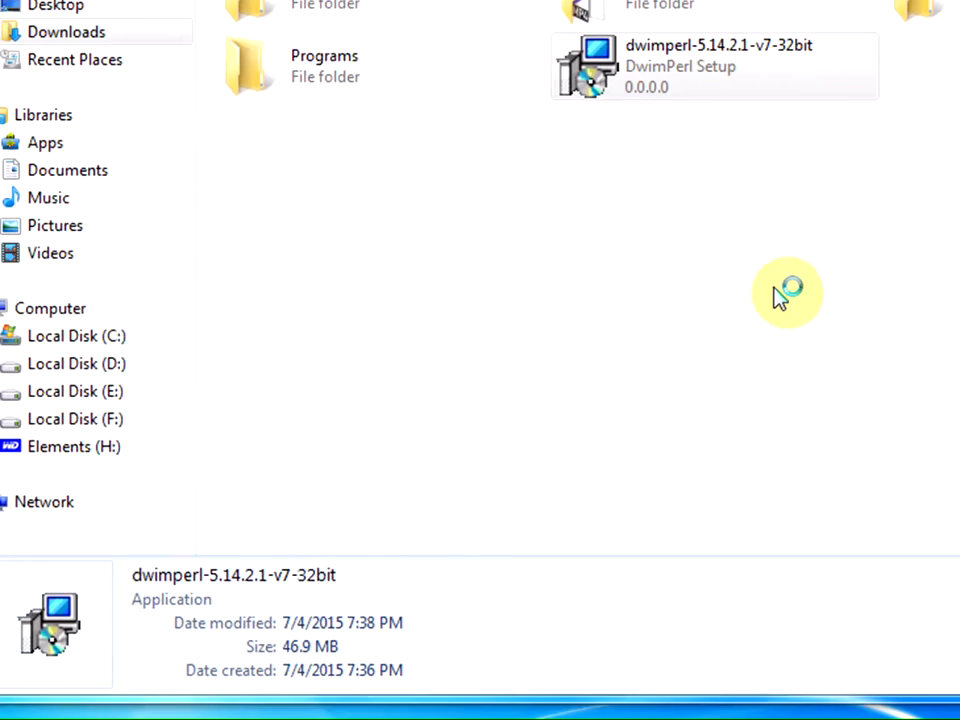
double_click(714, 66)
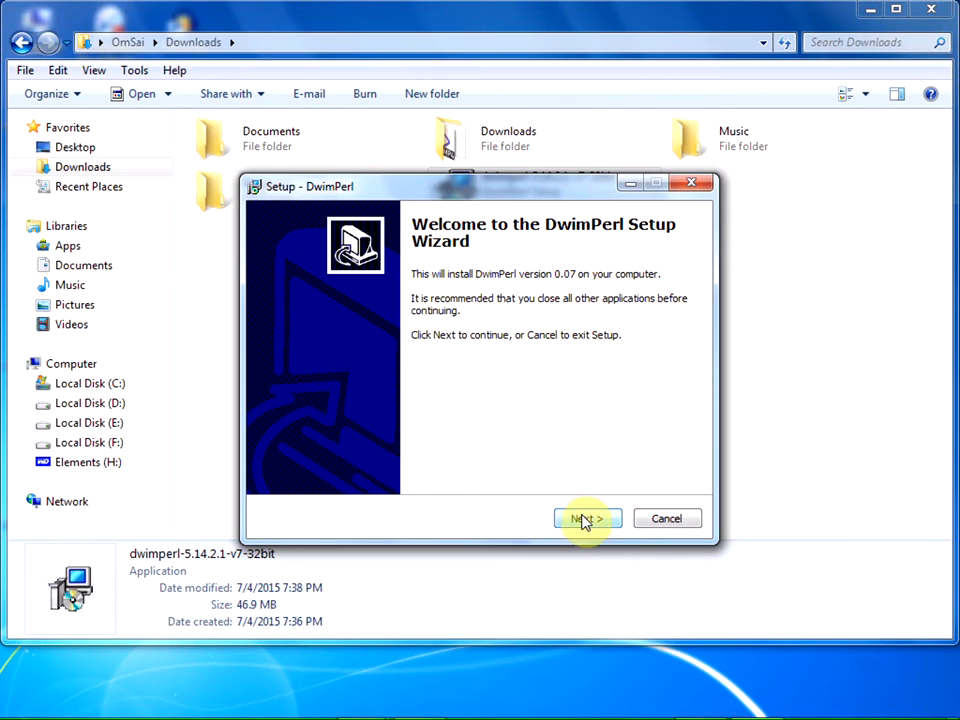
Install DwimPerl to C:\Dwimperl with the DWIM Perl shortcuts folder, then click Finish
click(586, 518)
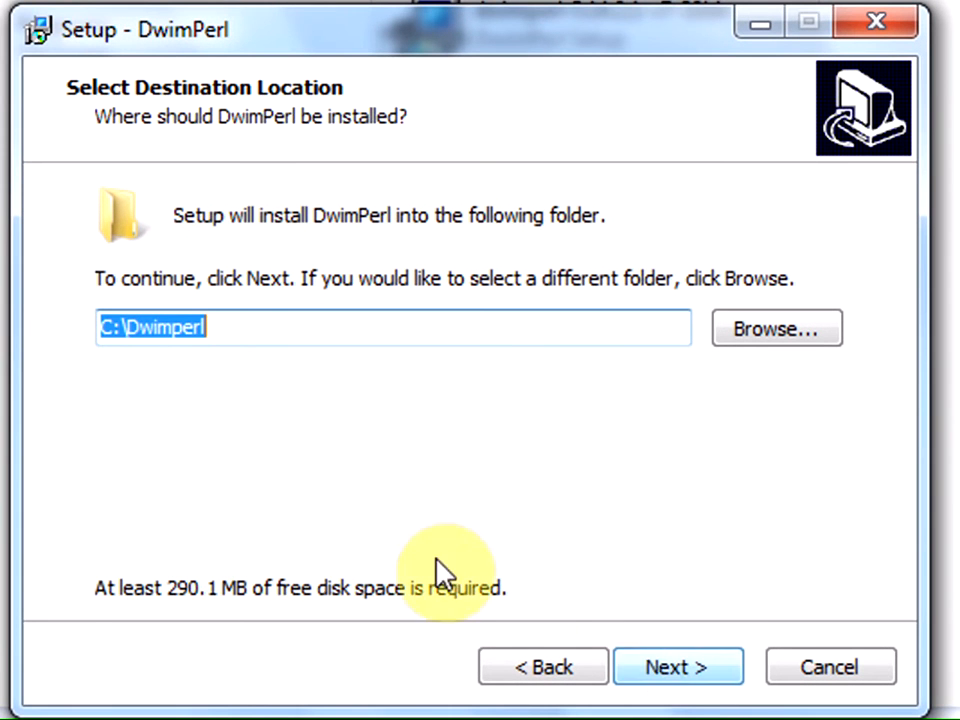
click(678, 666)
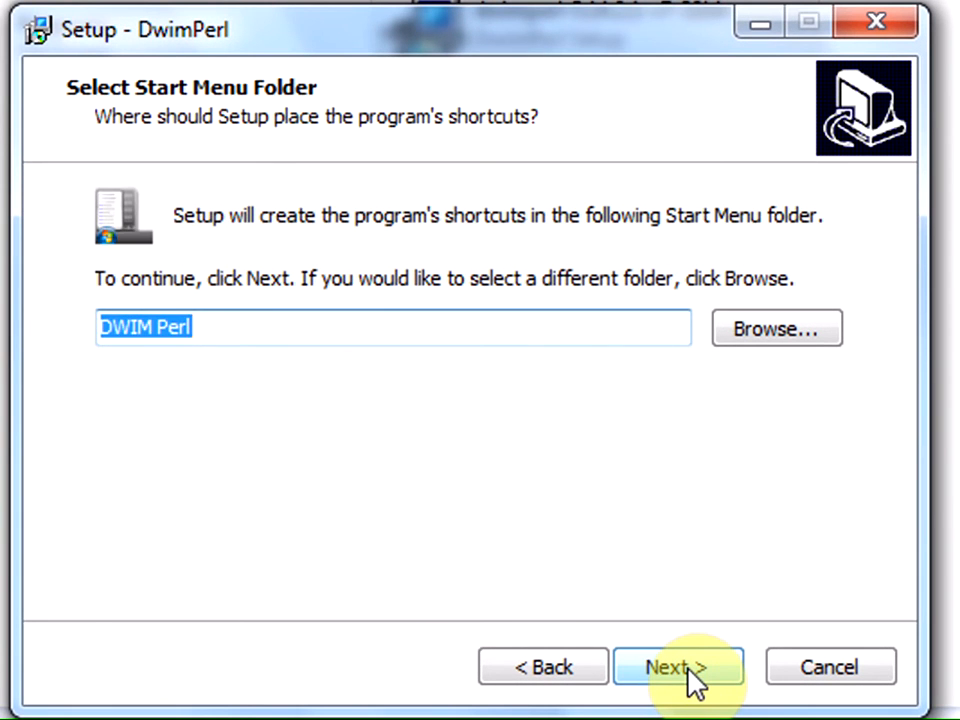
click(679, 667)
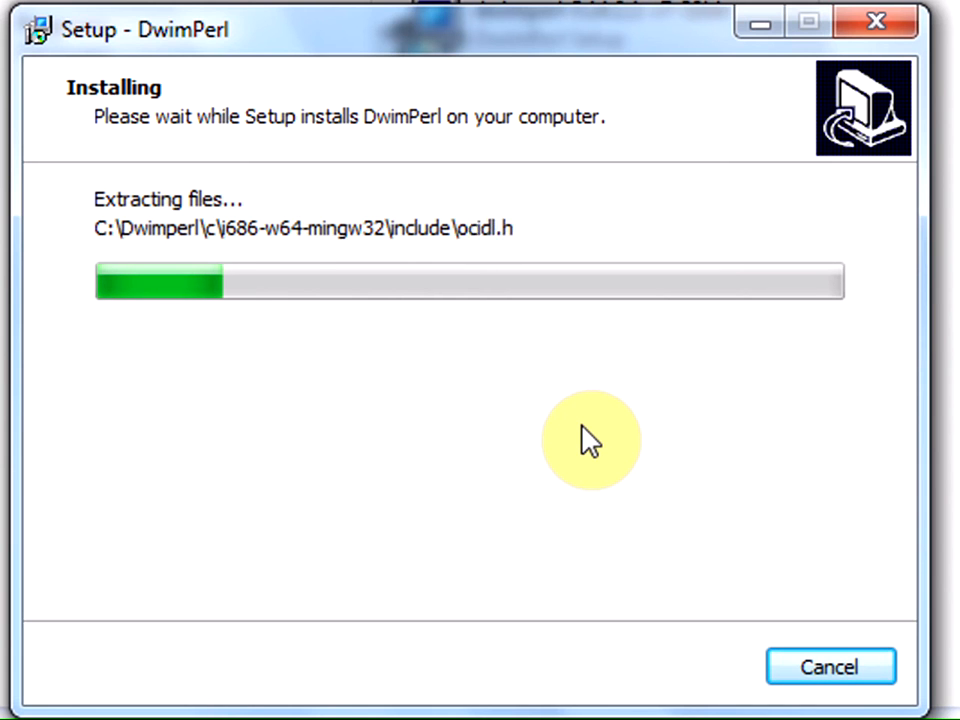
mouse_move(413, 373)
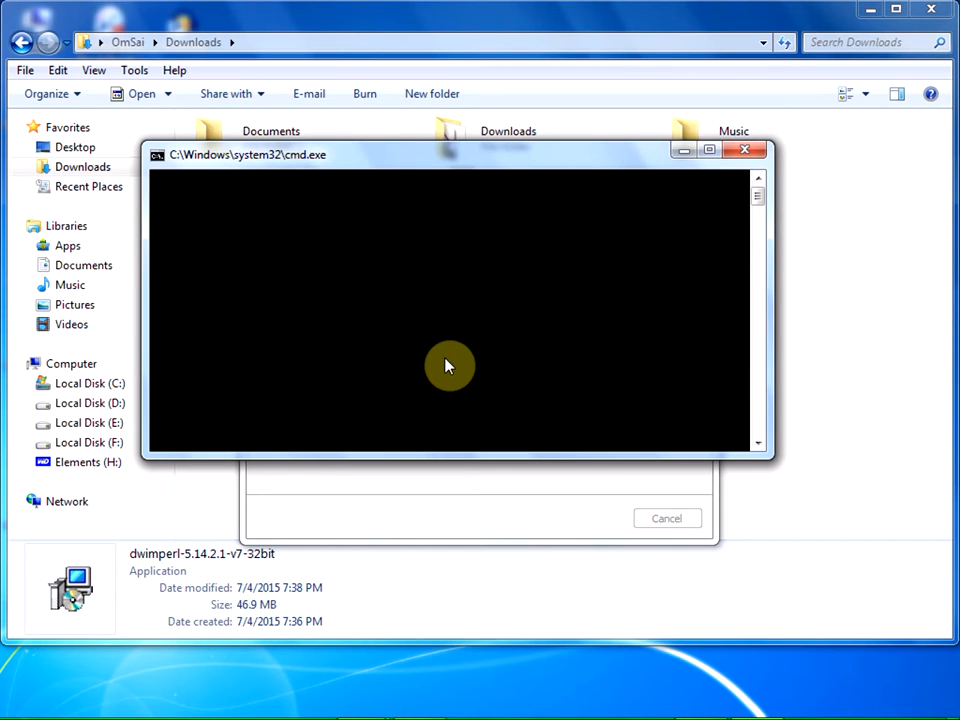
mouse_move(445, 357)
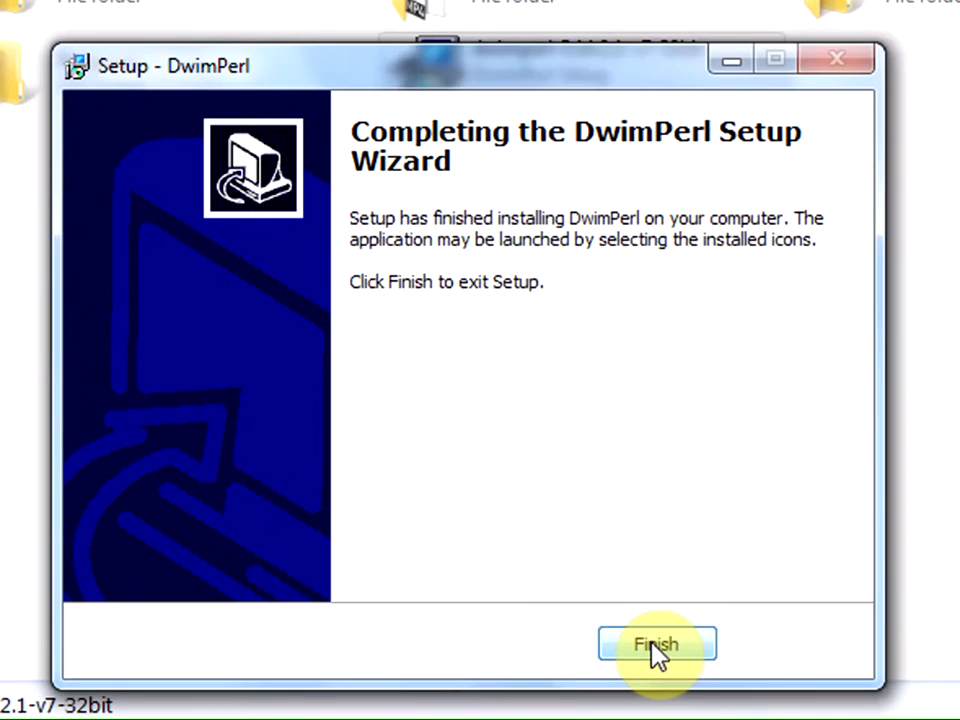
click(657, 644)
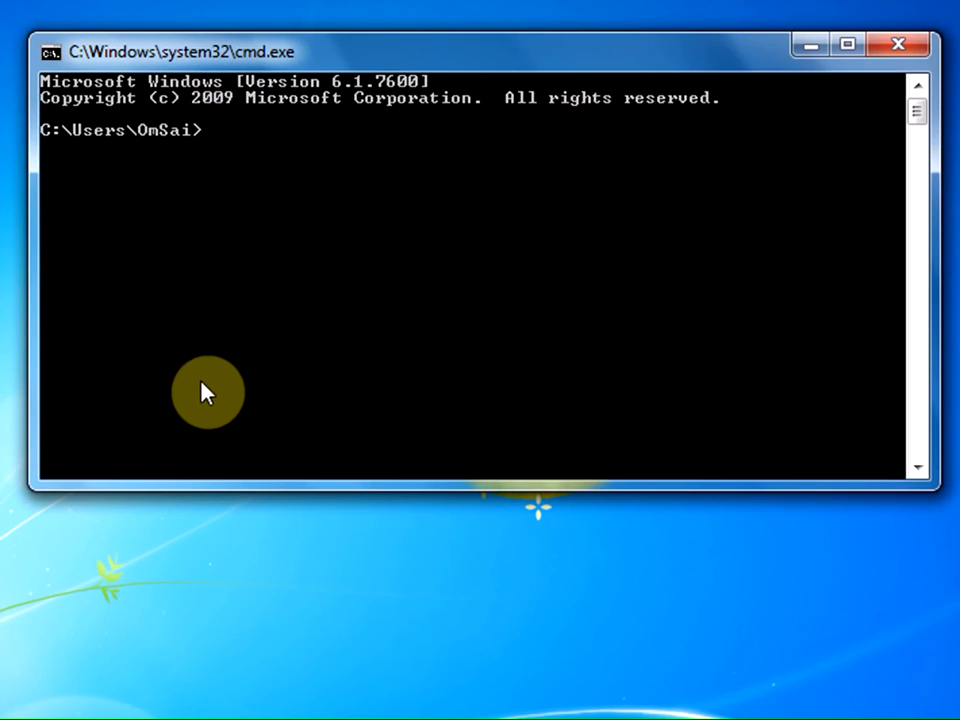
Run perl -v to confirm Perl 5.14.2, then type exit
text(perl)
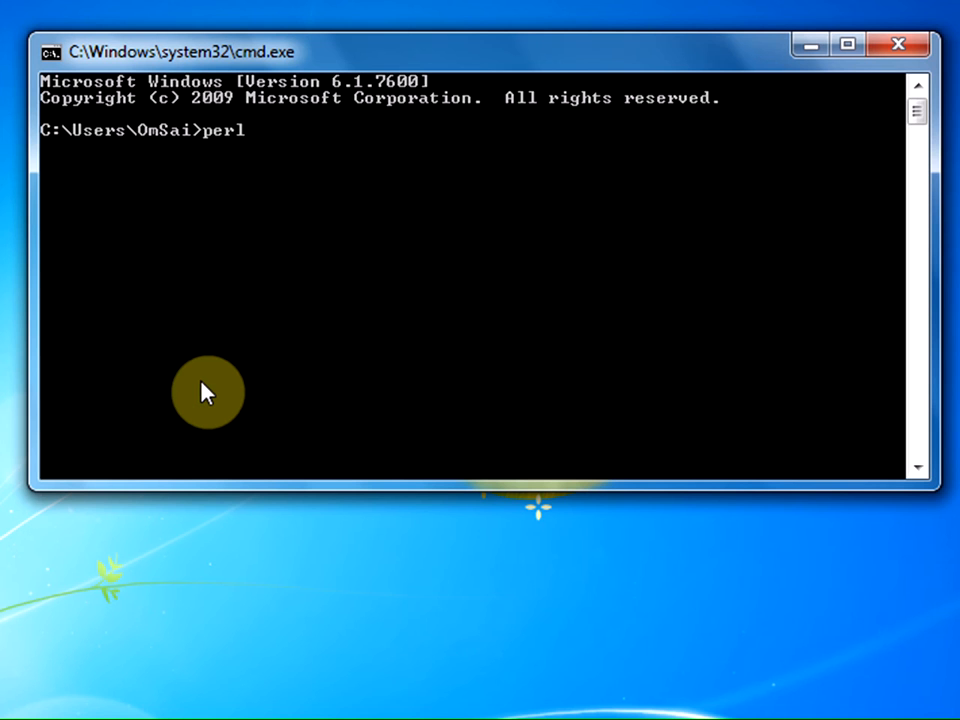
text(-v)
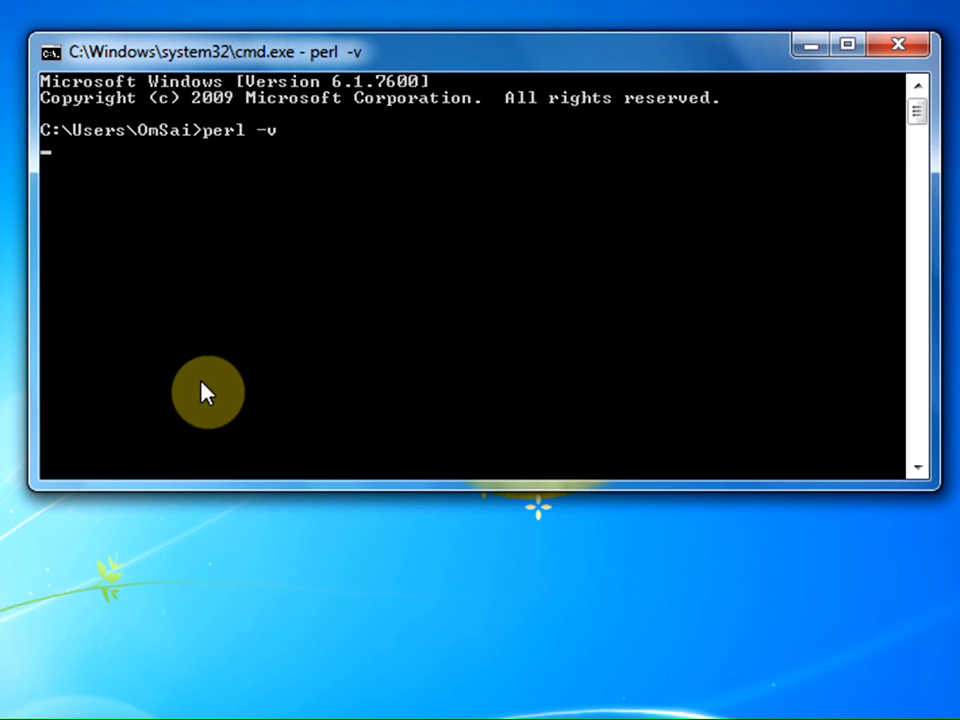
key(Return)
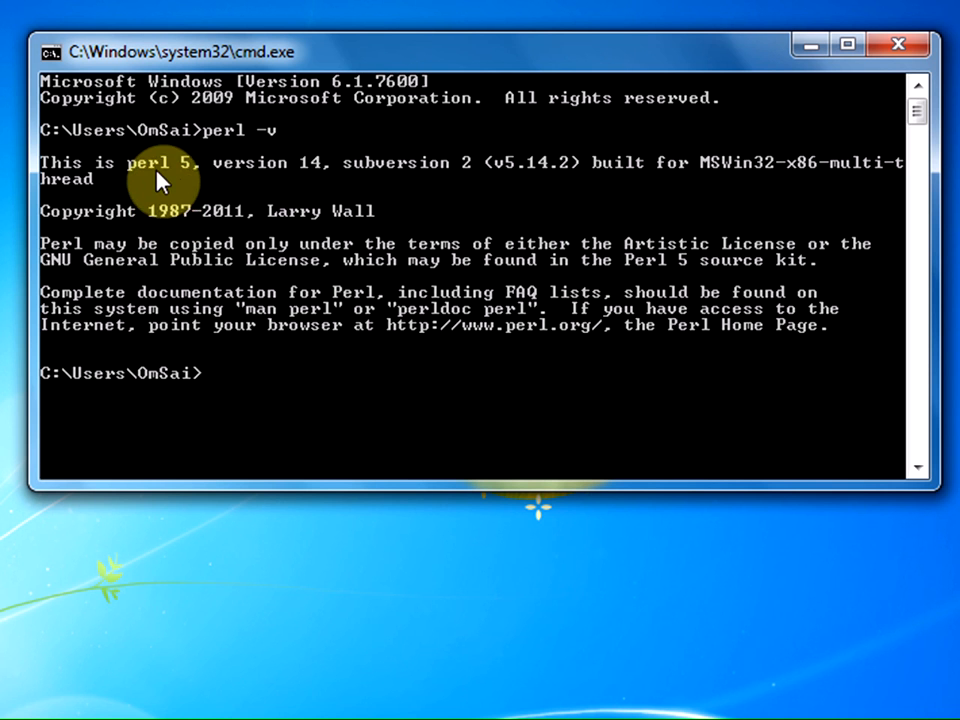
mouse_move(307, 188)
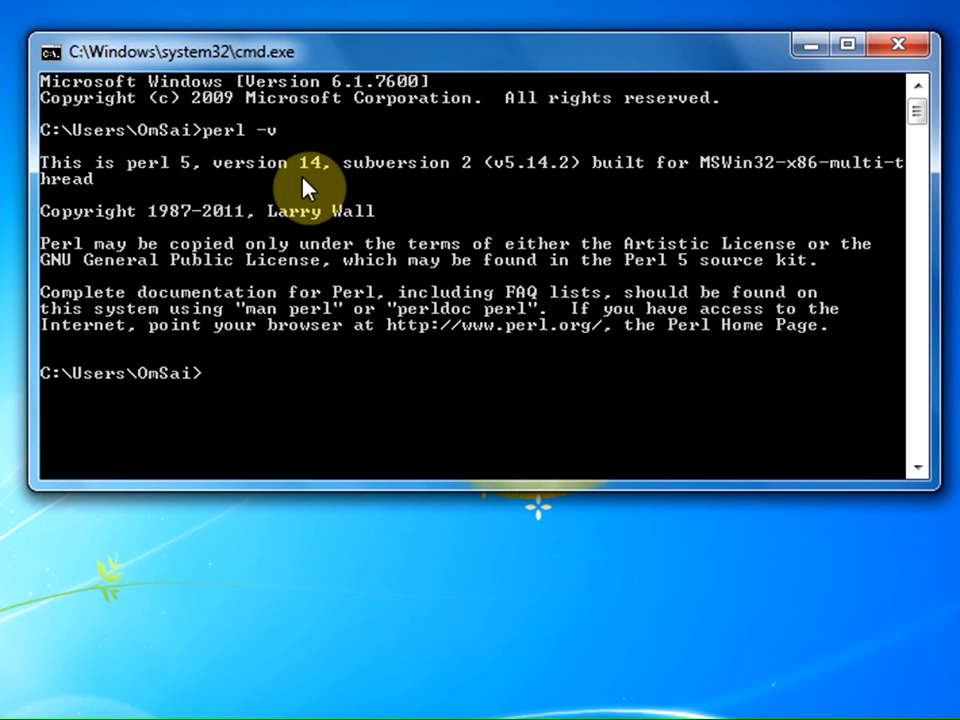
mouse_move(350, 210)
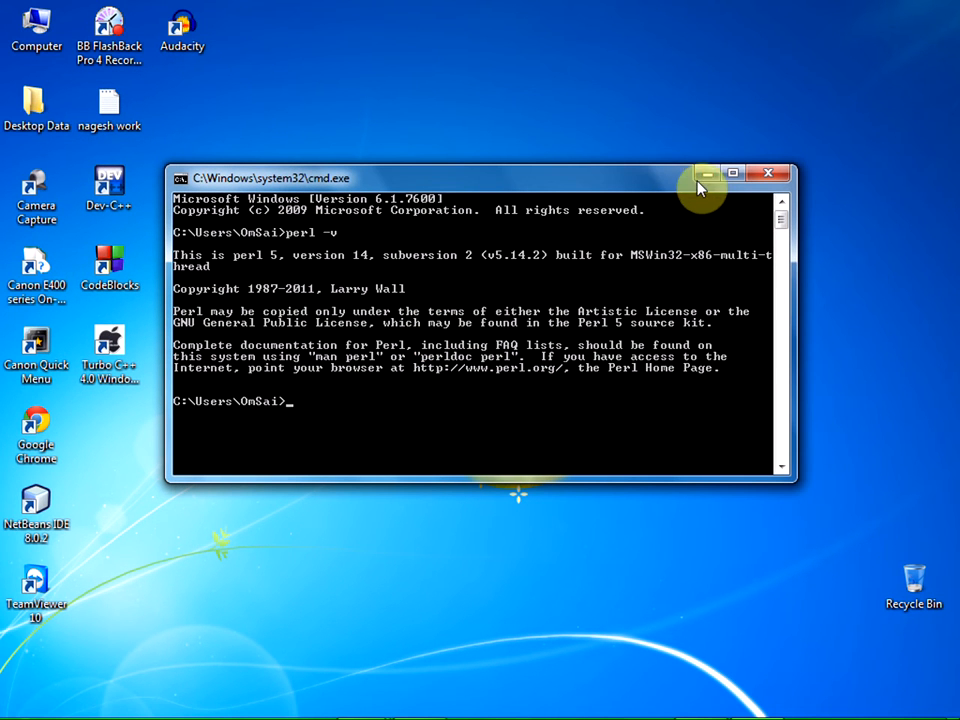
text(exit)
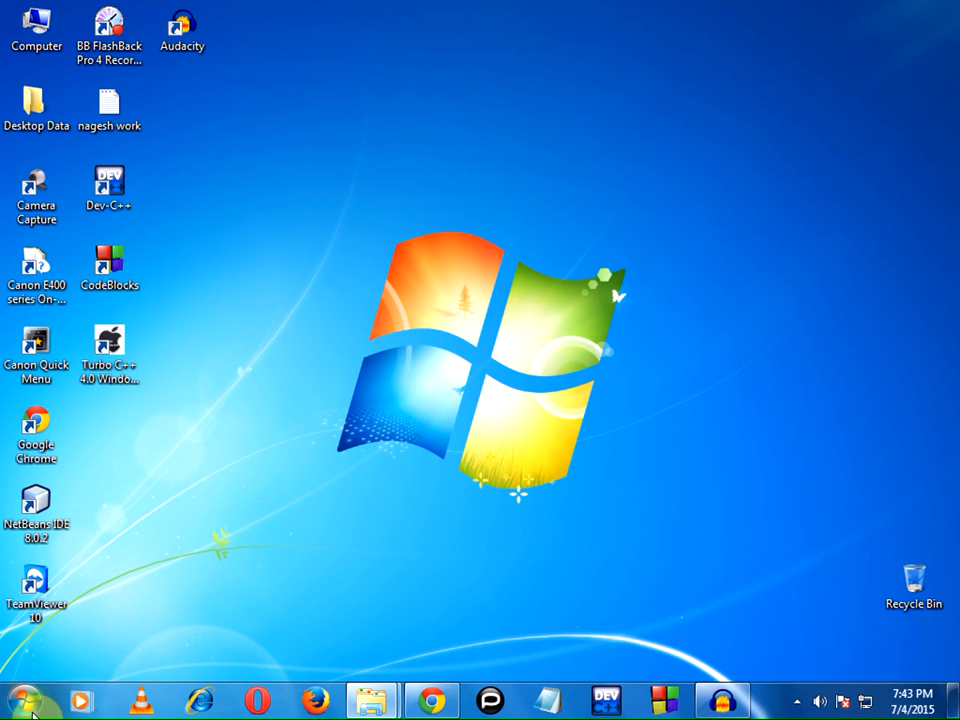
Send Padre, the Perl IDE from Start > All Programs > DWIM Perl to the desktop beside Chrome
click(25, 697)
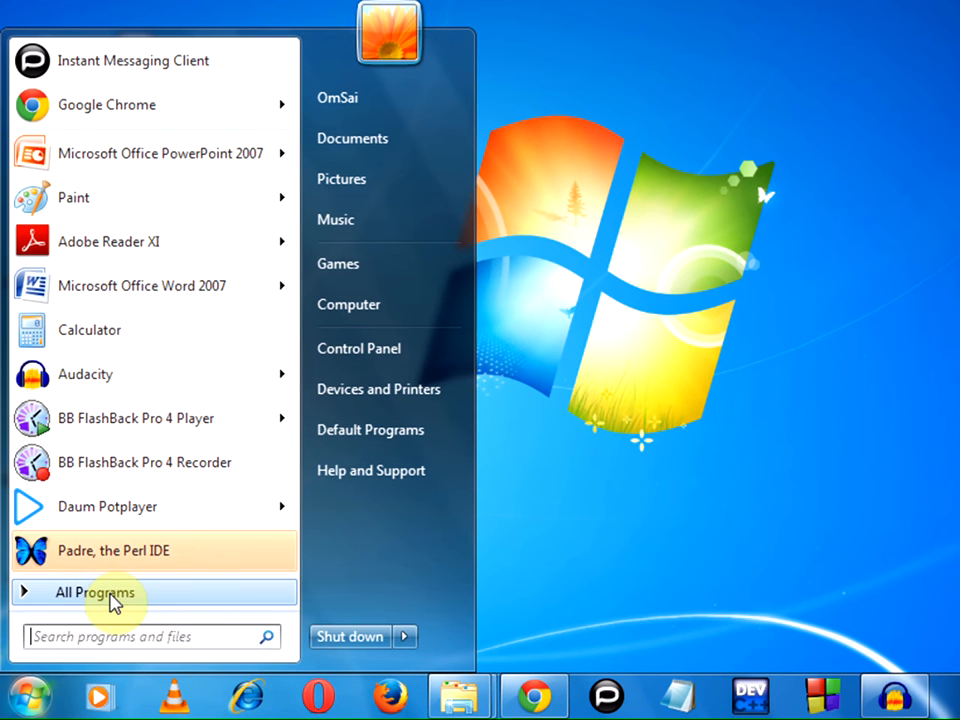
click(92, 592)
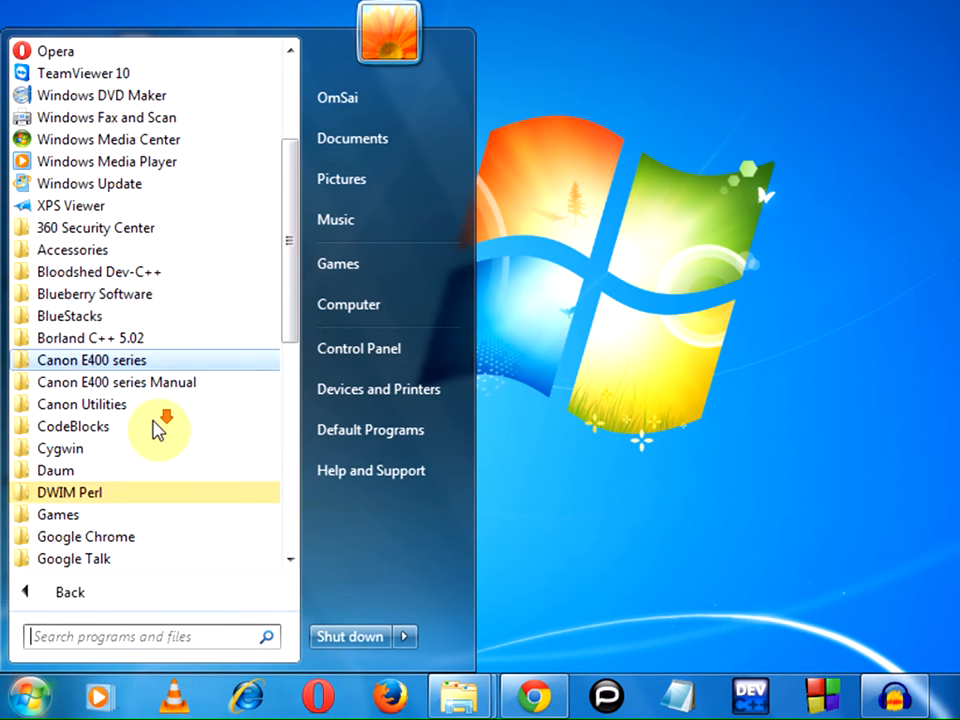
click(68, 492)
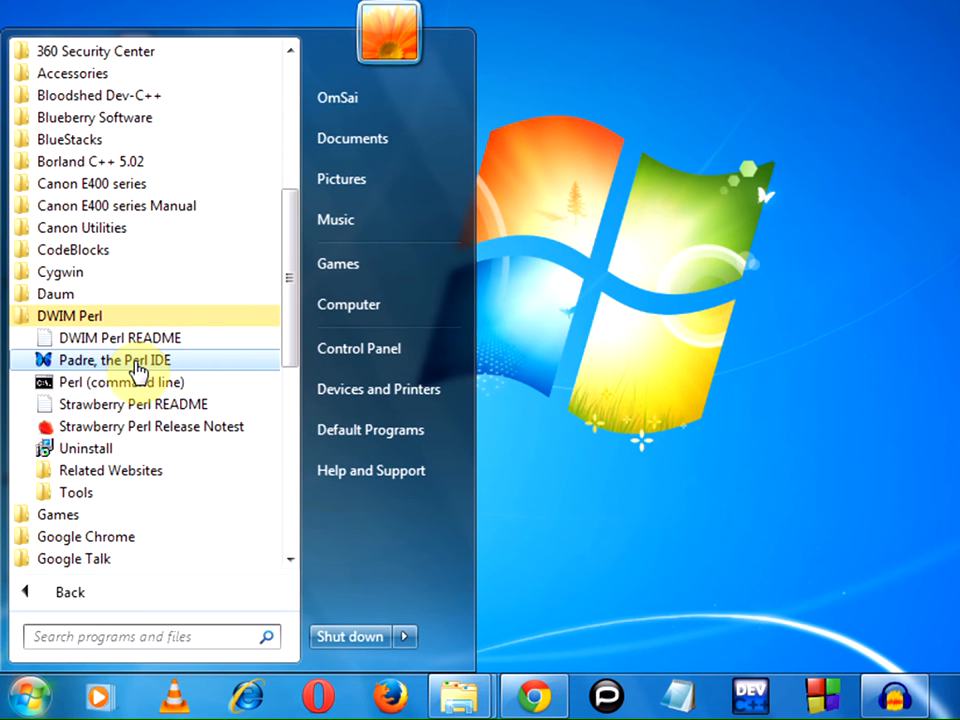
right_click(116, 360)
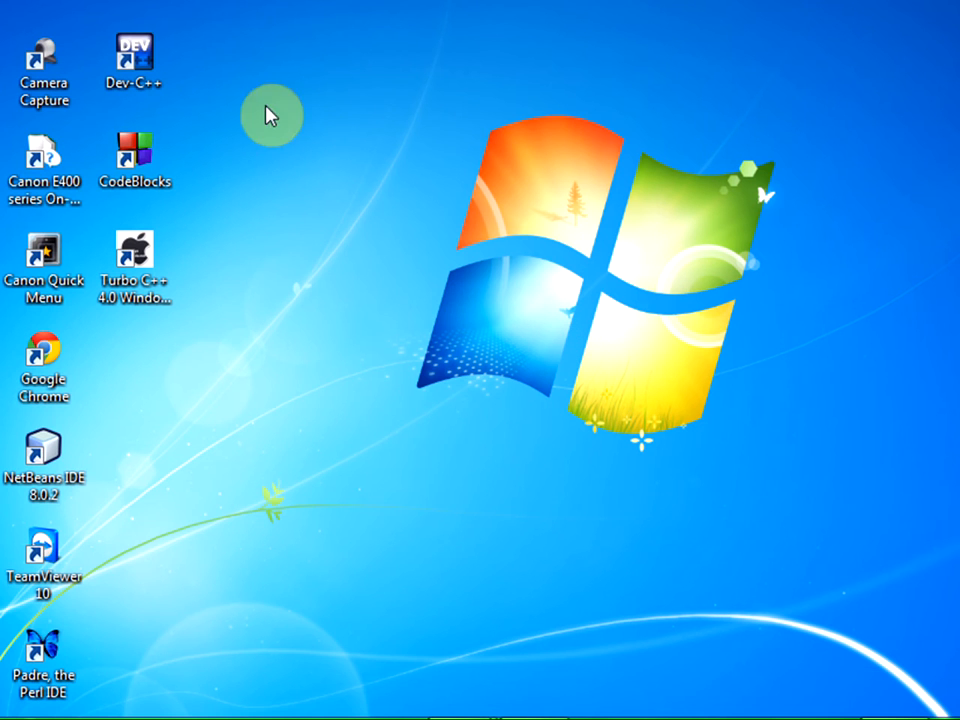
drag(43, 663, 190, 575)
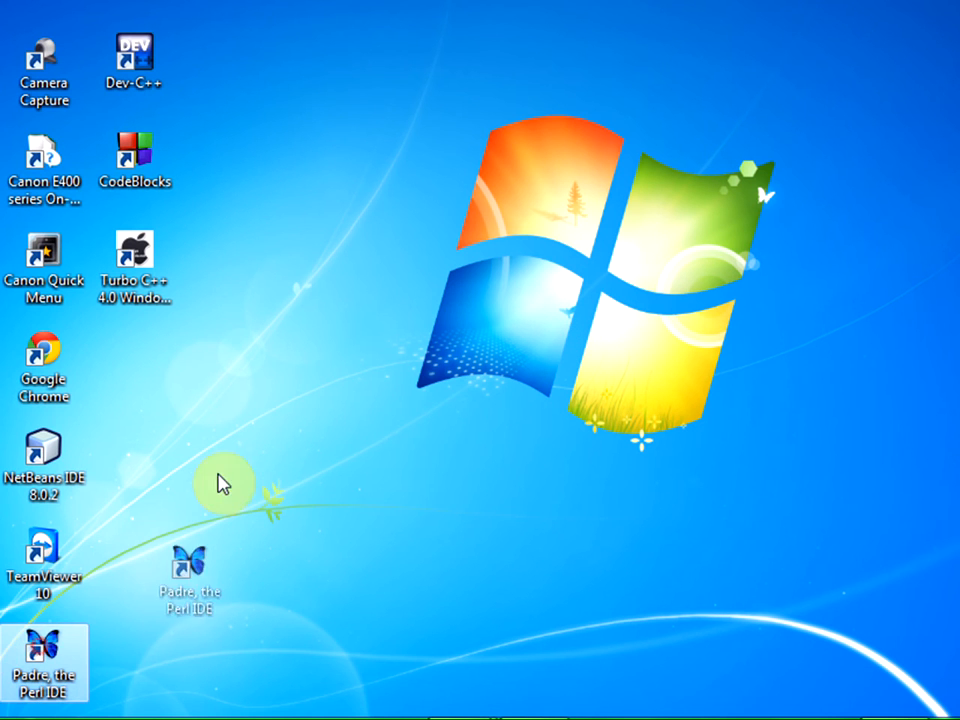
drag(44, 663, 135, 365)
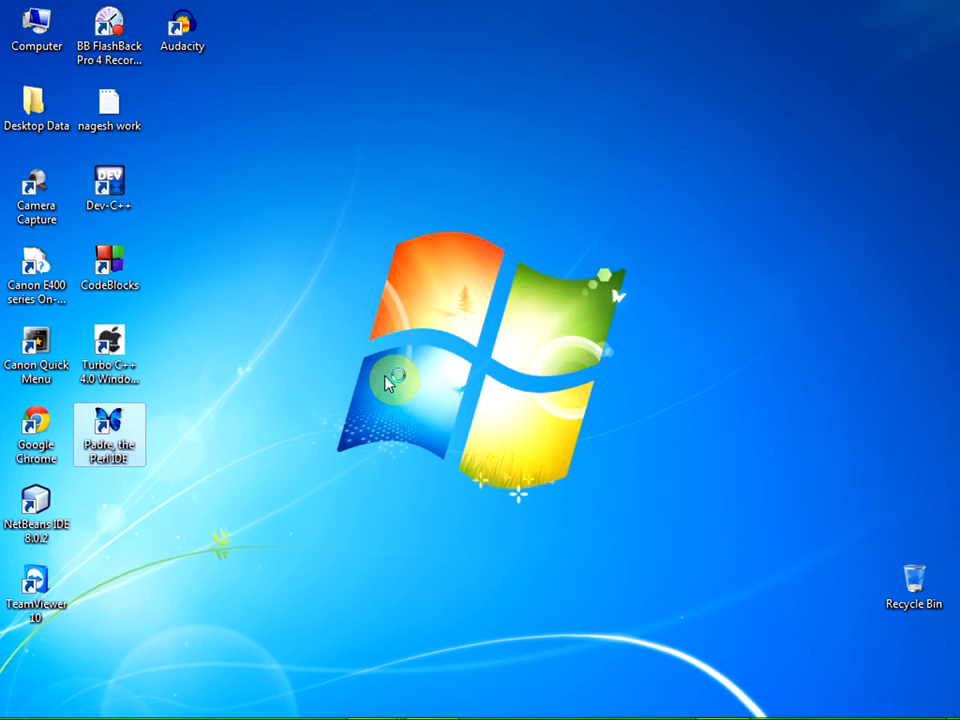
Launch Padre maximized, create a new Perl 5 Script, and start saving it
double_click(109, 435)
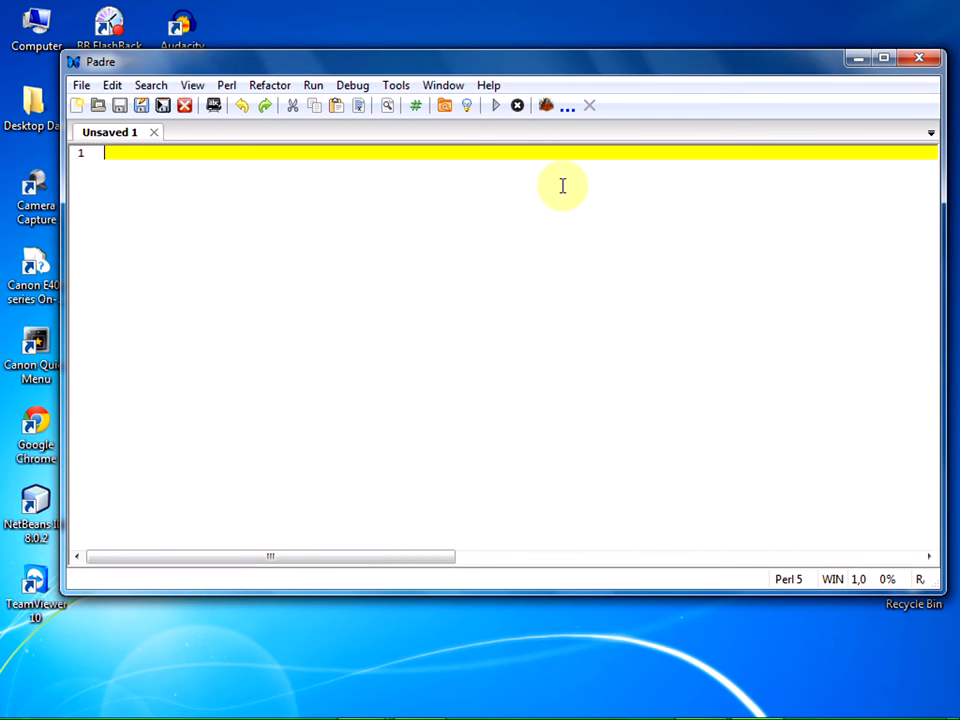
click(884, 57)
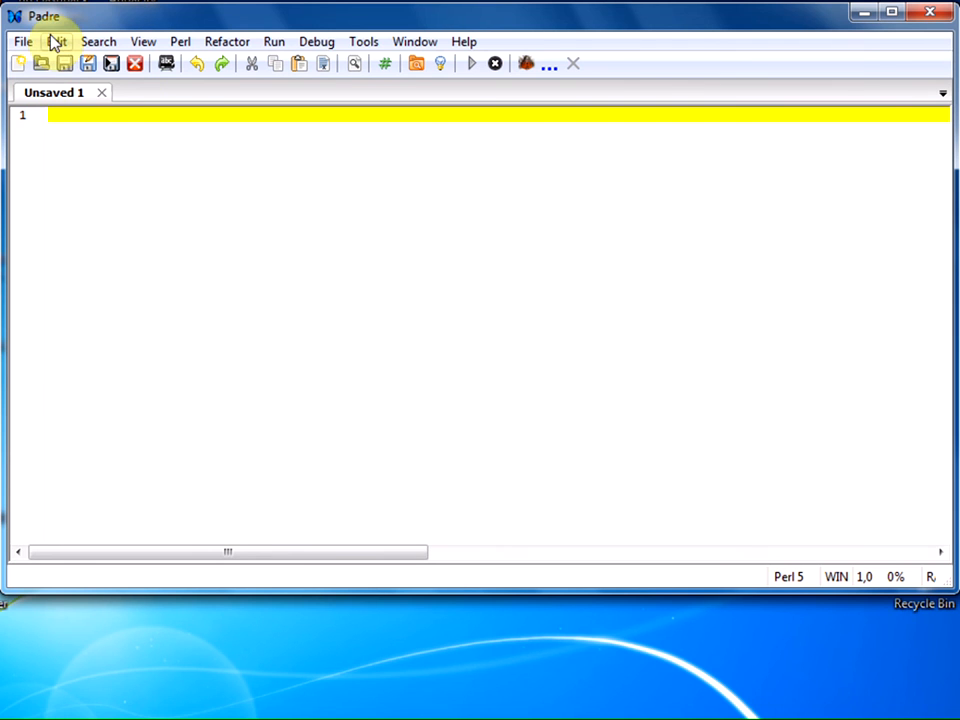
click(22, 41)
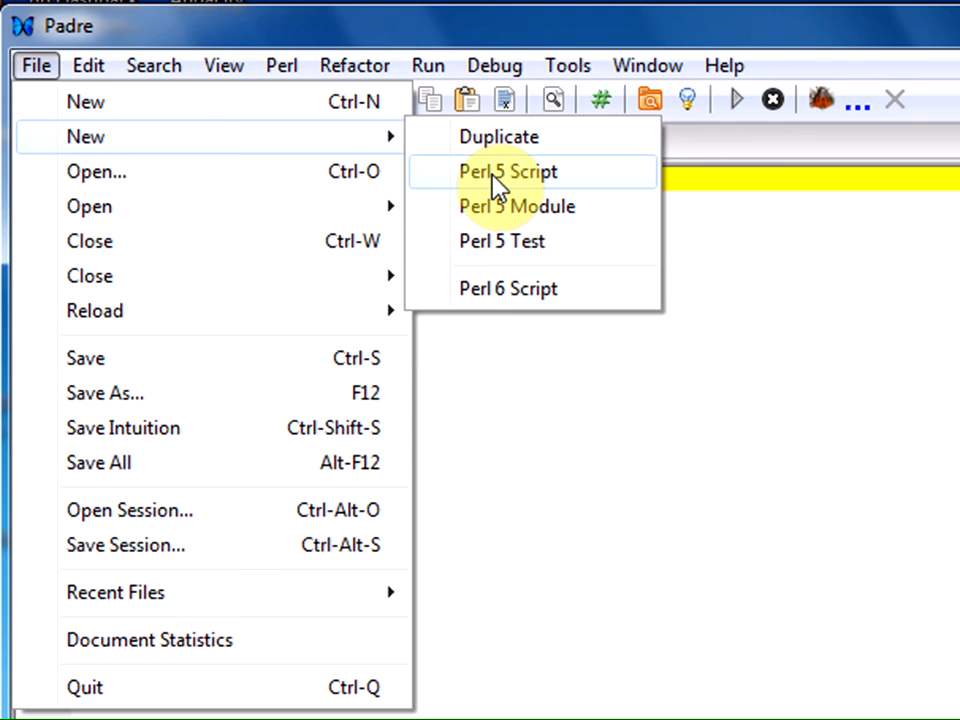
click(507, 171)
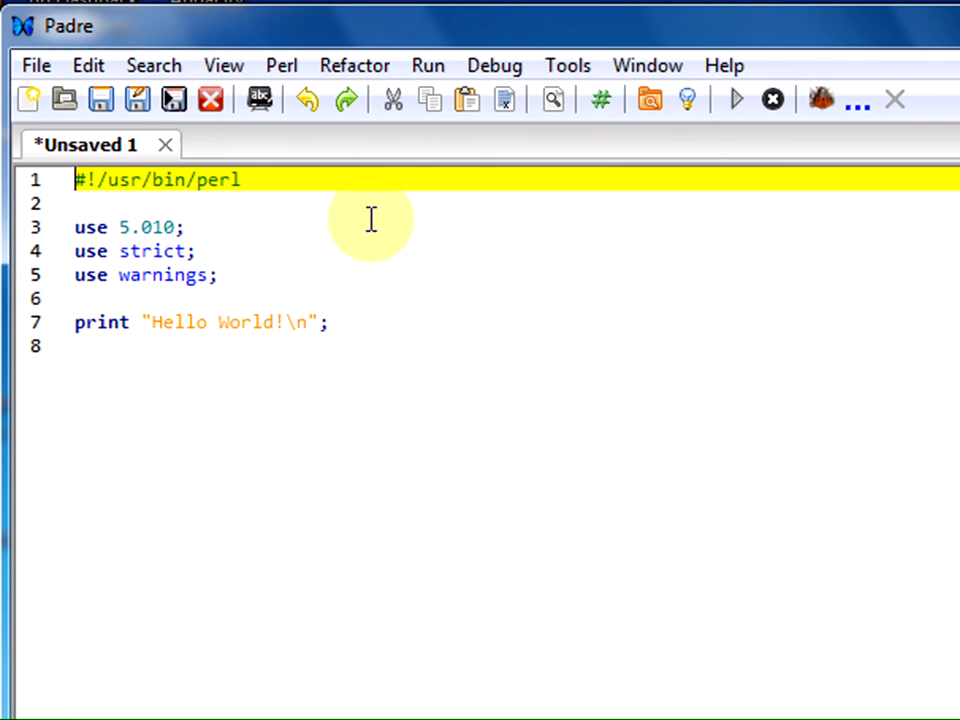
mouse_move(208, 434)
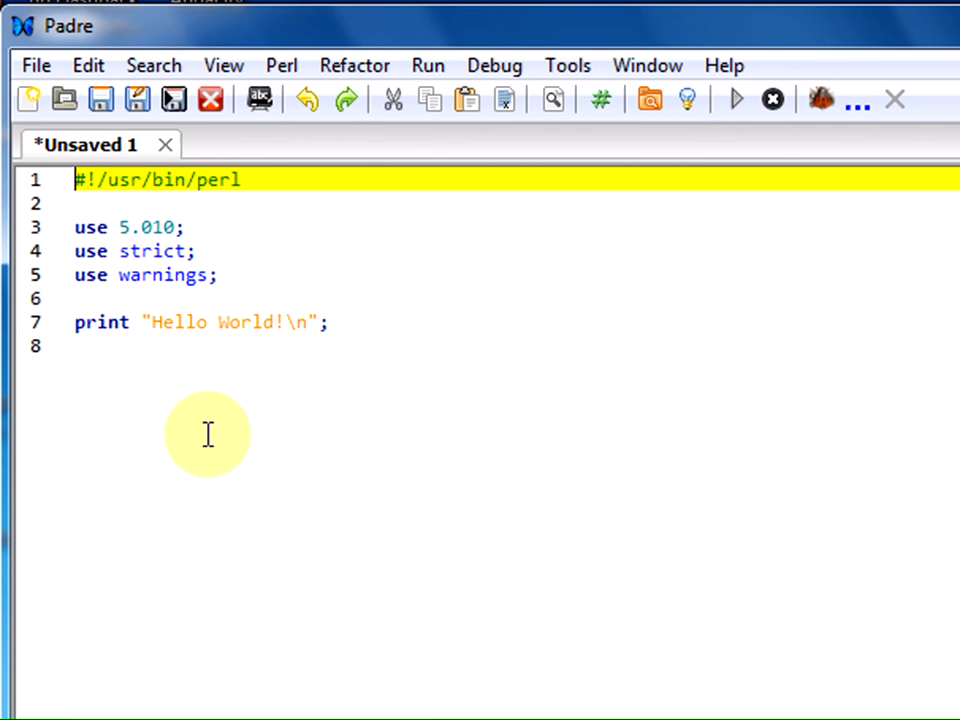
mouse_move(354, 332)
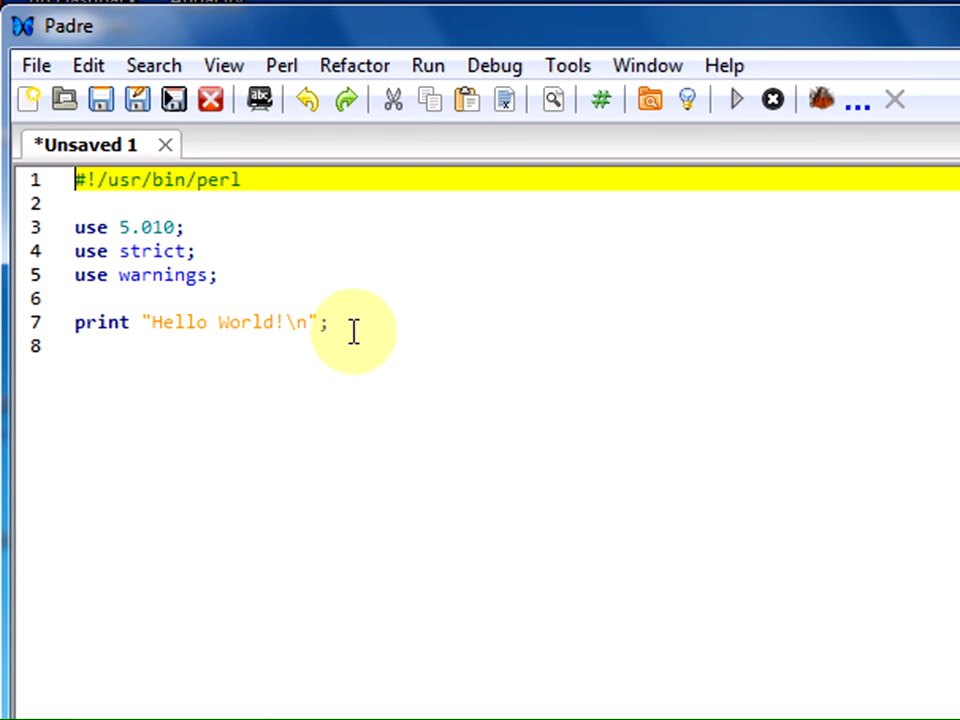
mouse_move(50, 80)
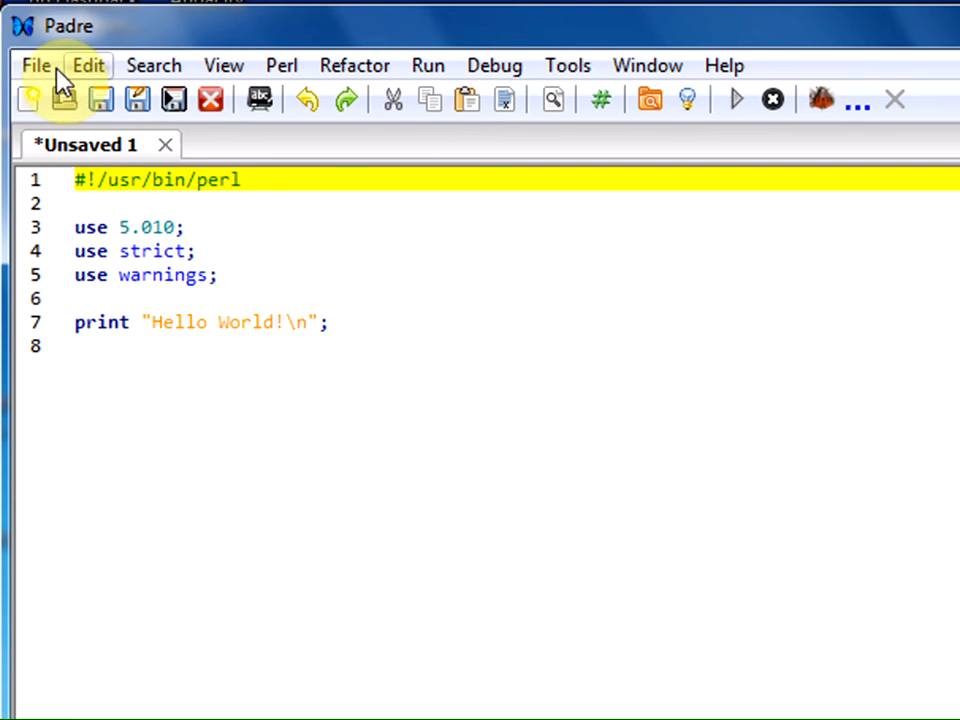
click(36, 65)
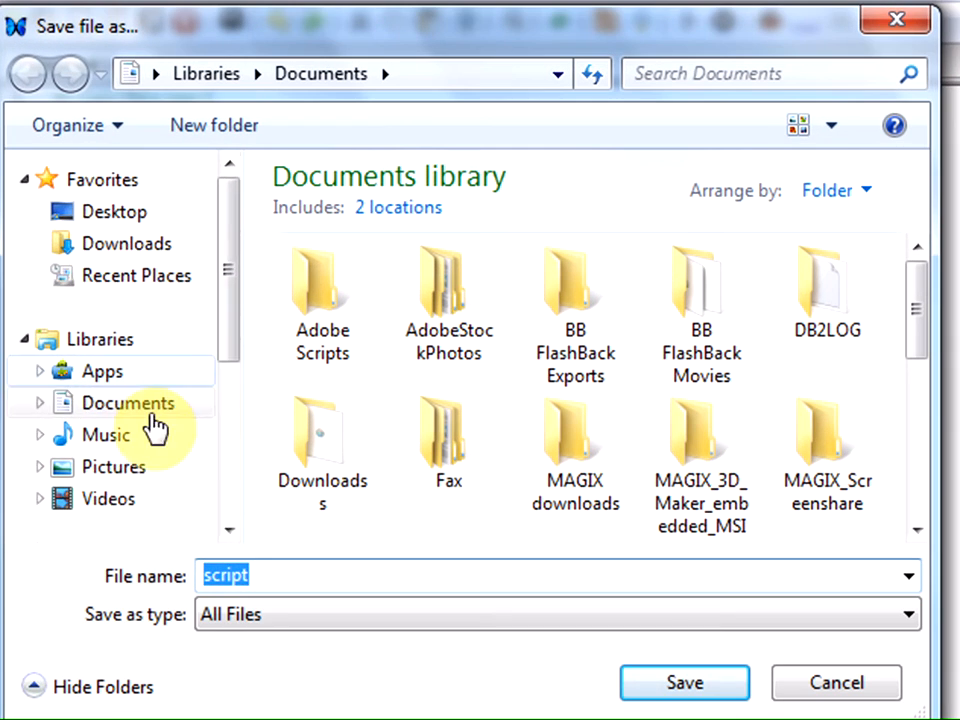
Create a new folder named PerlPrograms on the C drive in the Save dialog
scroll(down, 3)
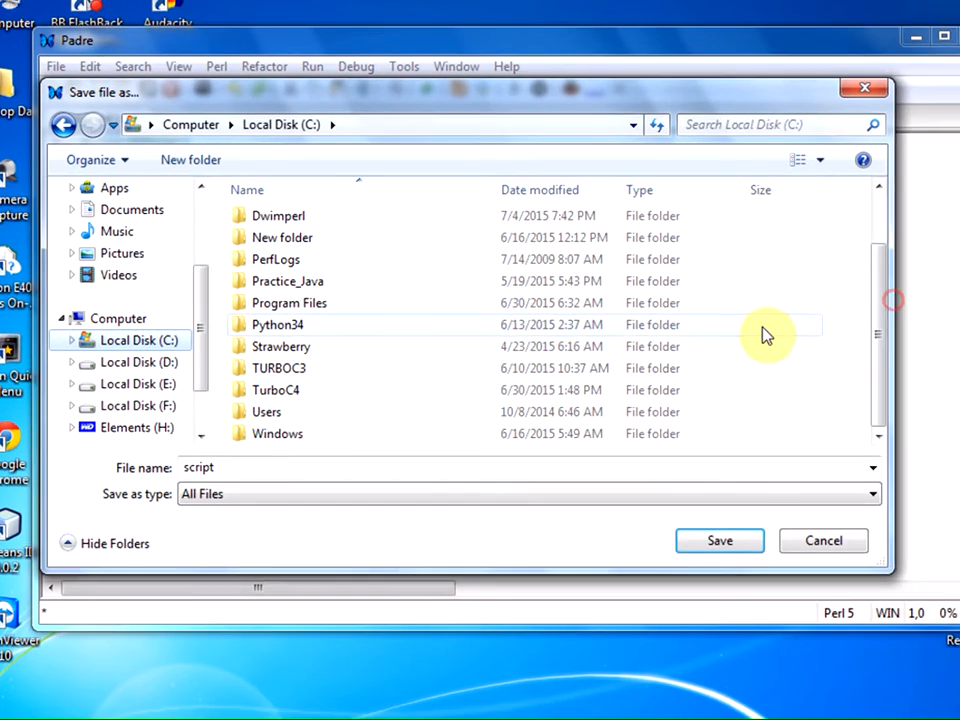
right_click(760, 335)
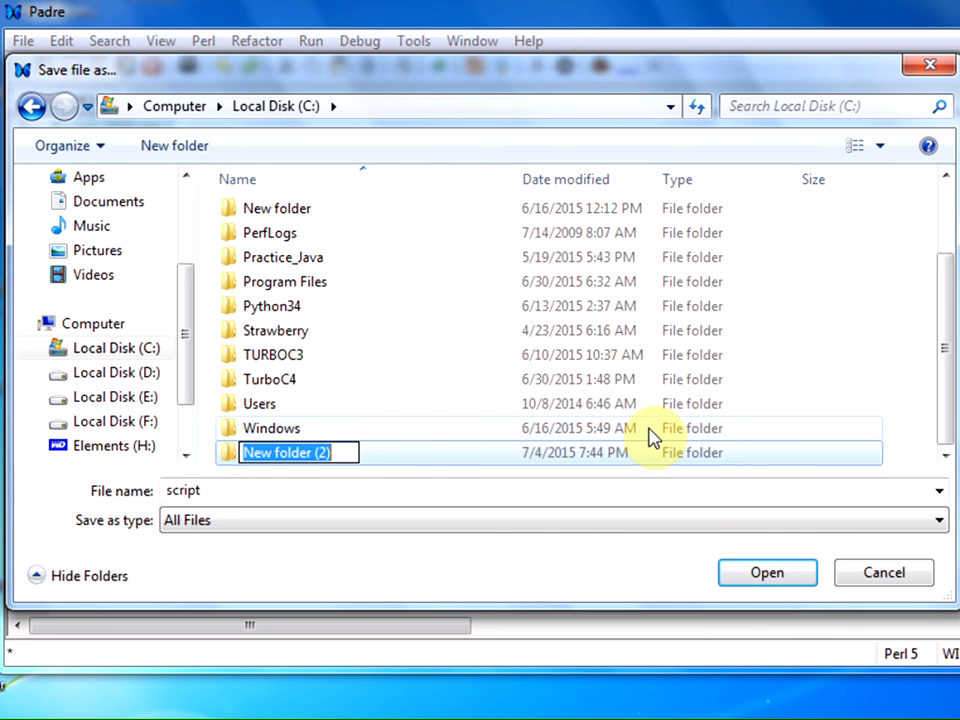
text(PerlPro)
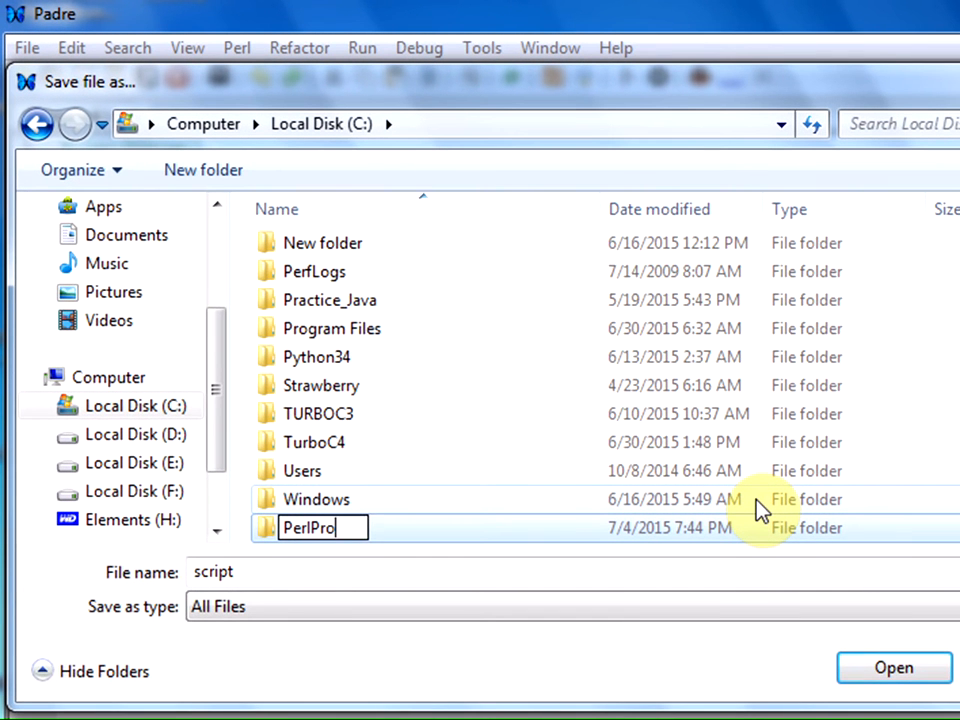
text(grams)
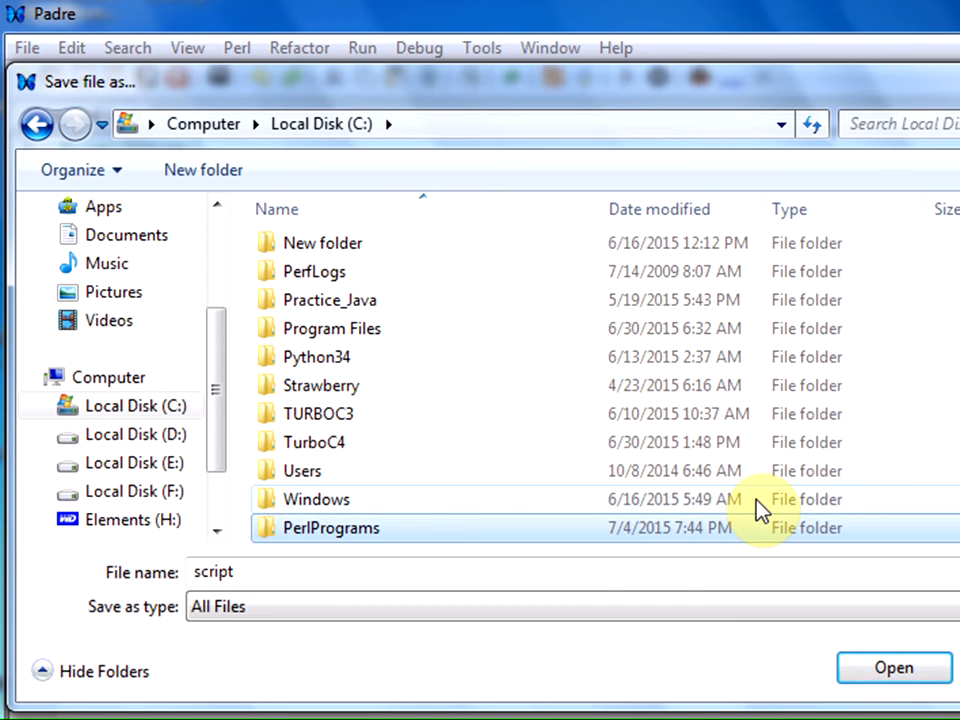
Save the script as testscript.pl inside the PerlPrograms folder
double_click(331, 528)
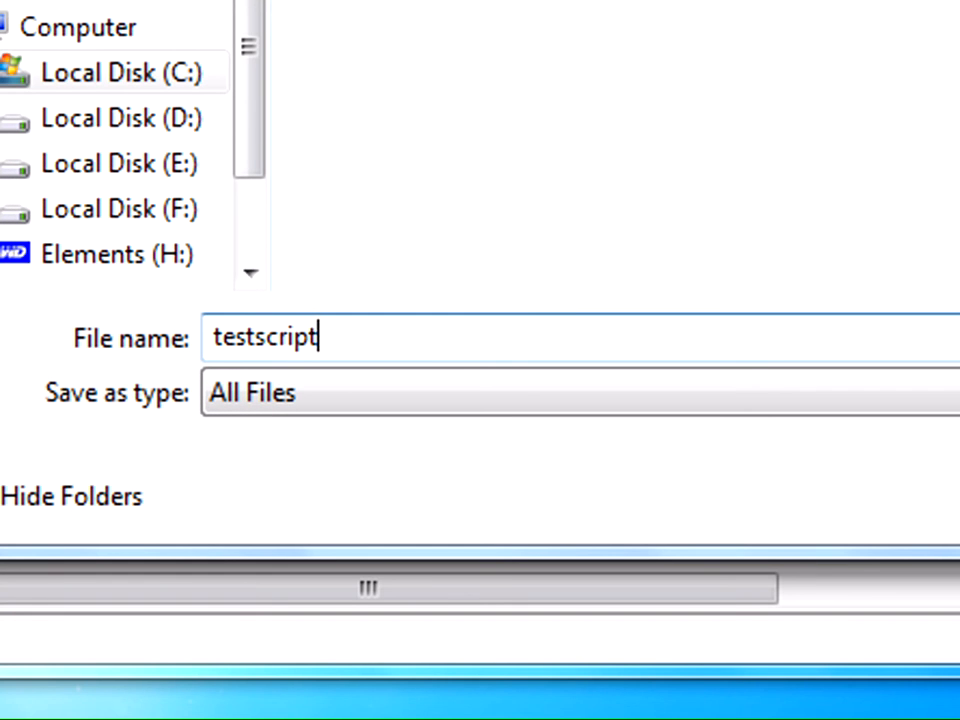
text(.p)
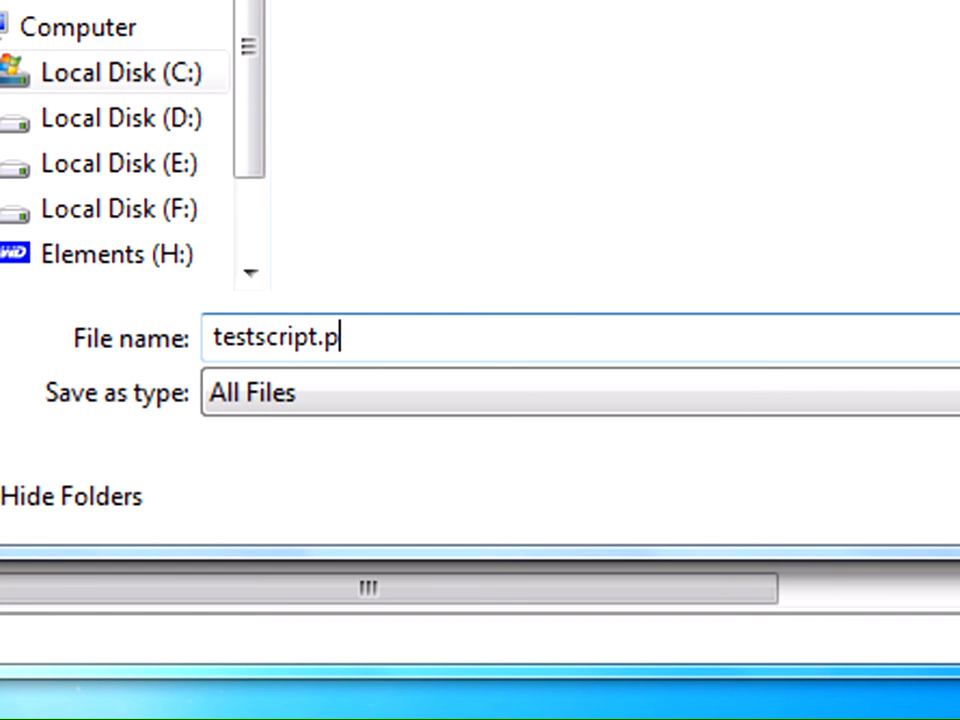
text(l)
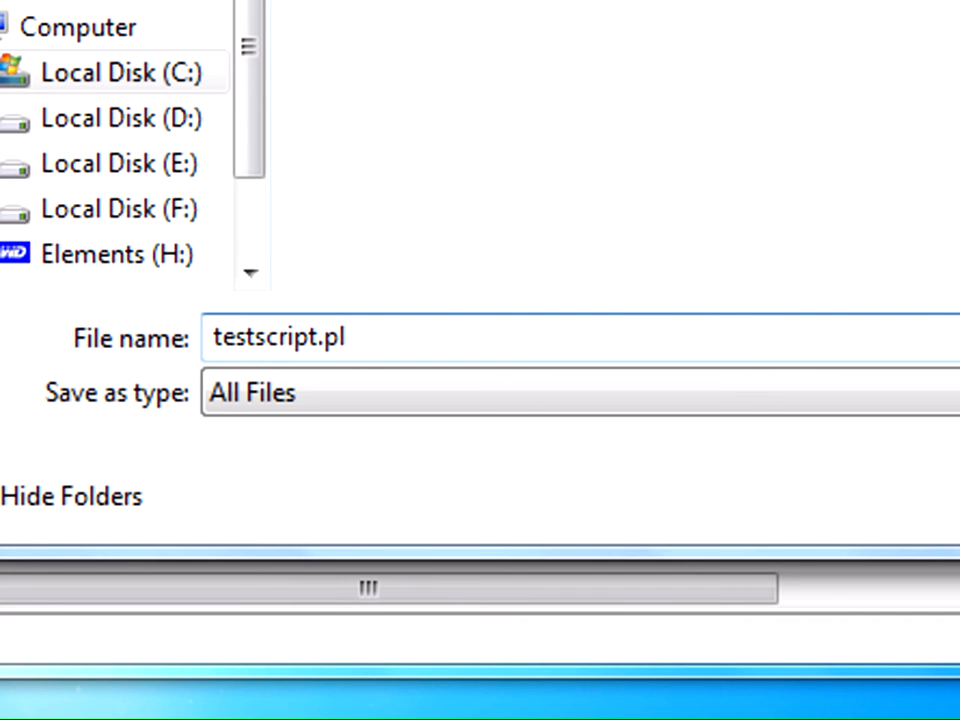
click(895, 669)
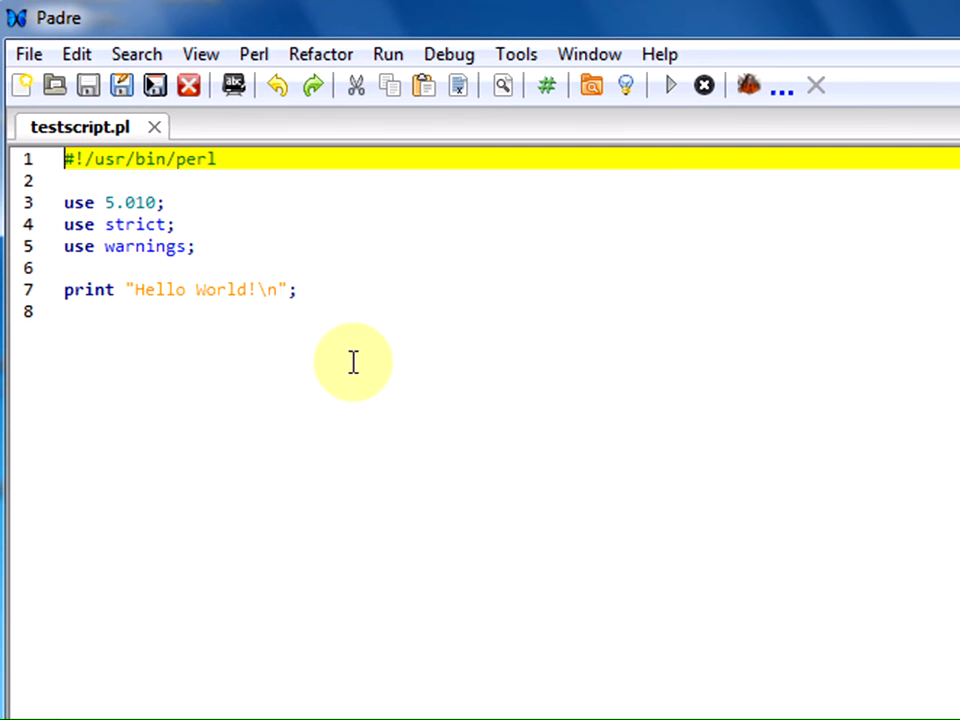
mouse_move(190, 185)
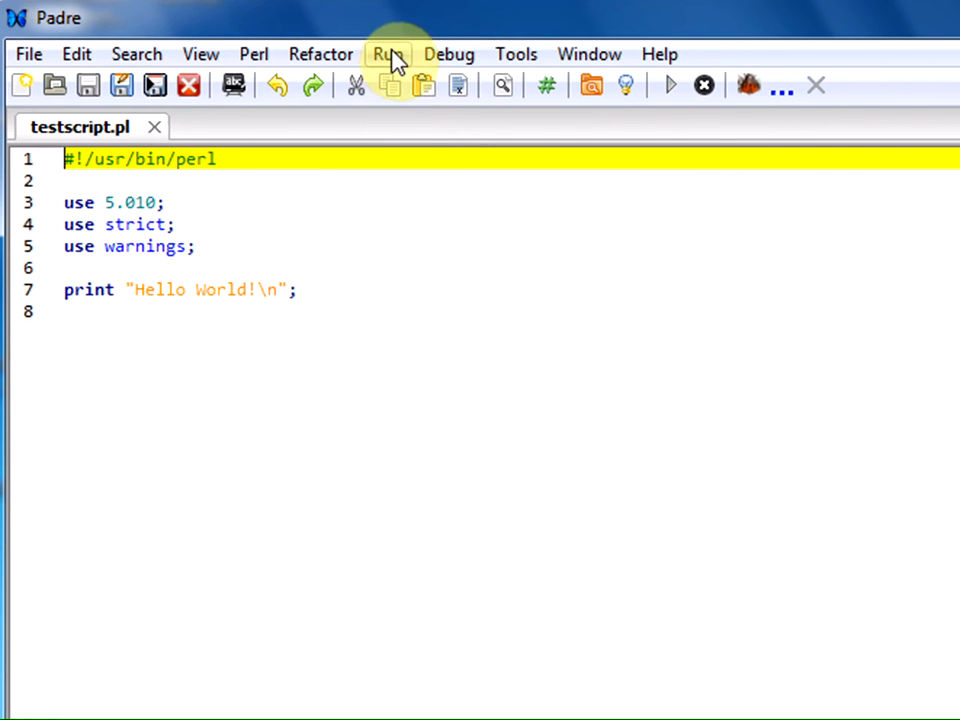
click(388, 54)
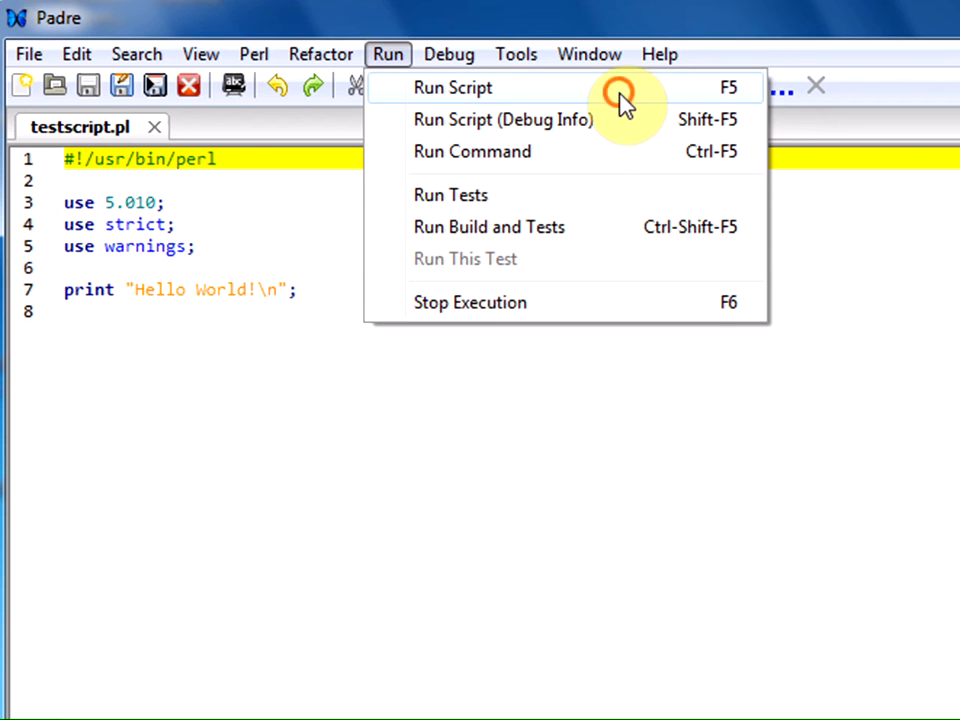
click(452, 88)
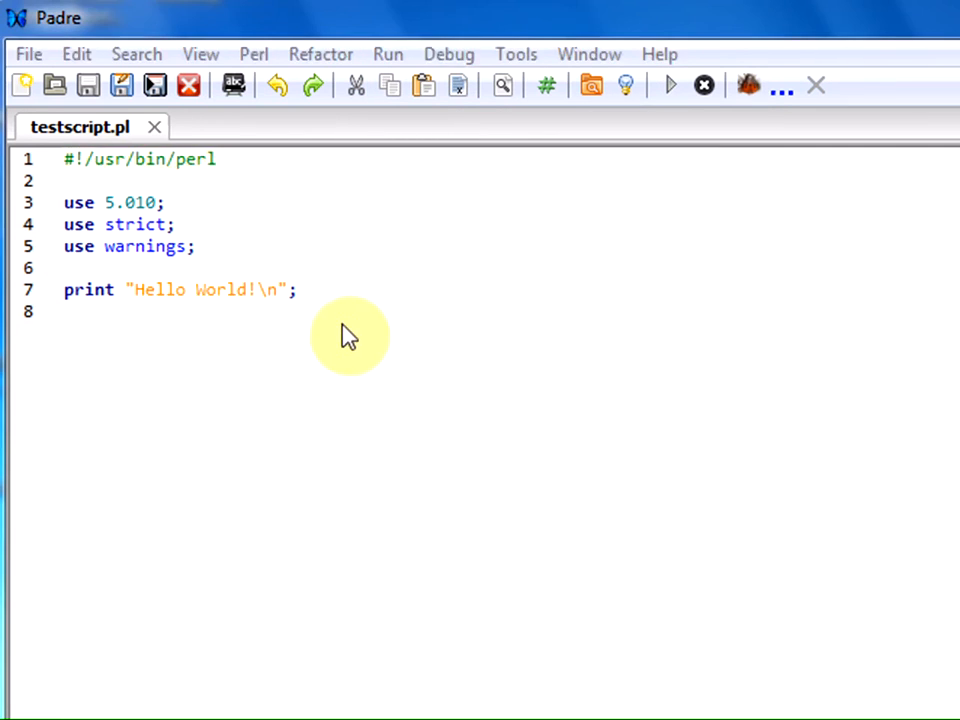
click(669, 85)
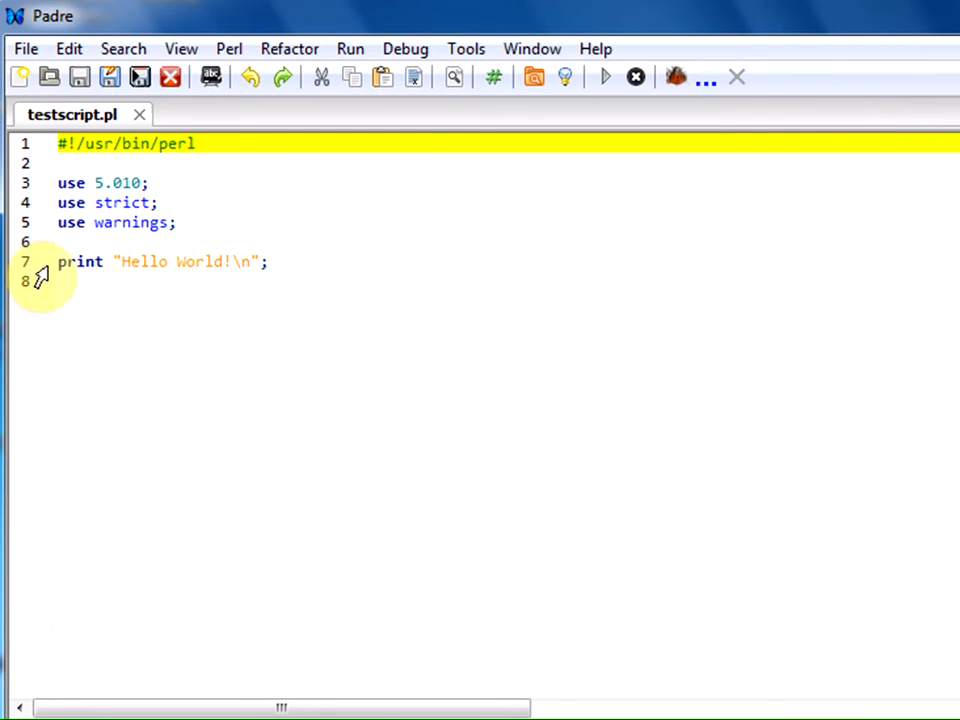
mouse_move(258, 273)
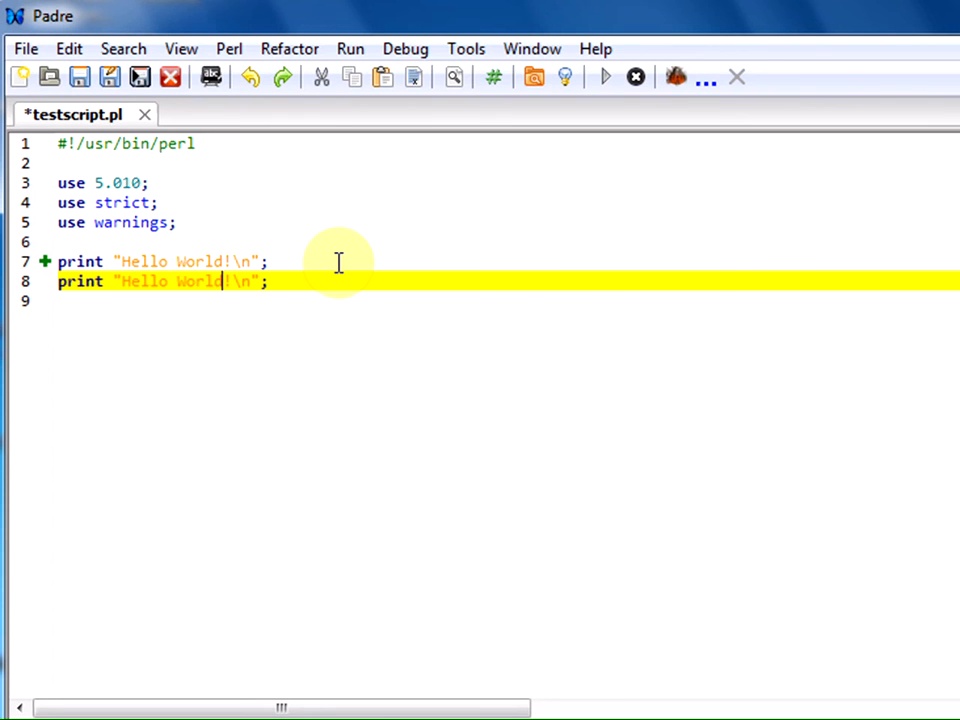
Change the duplicated line to print Hello friends, run the script, close the console, add '!'
text(fri)
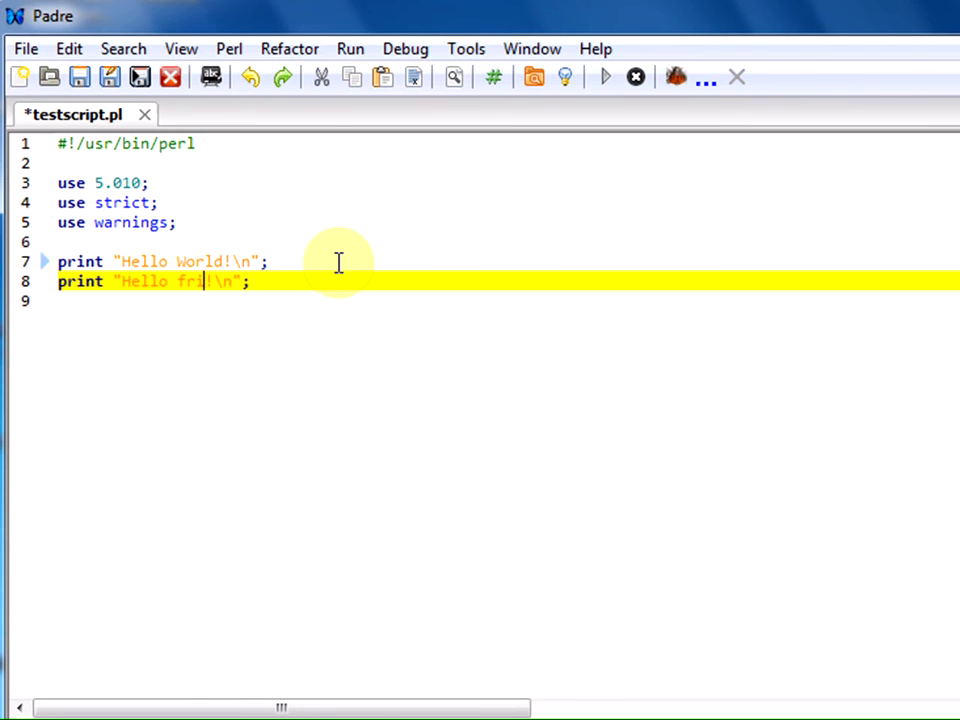
text(ends)
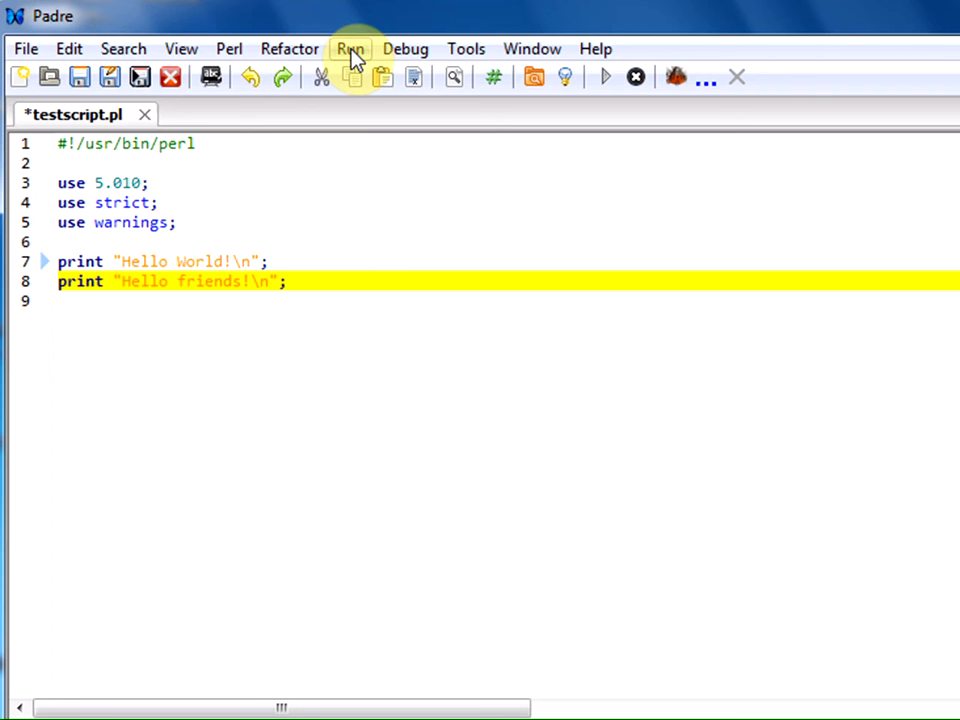
click(26, 48)
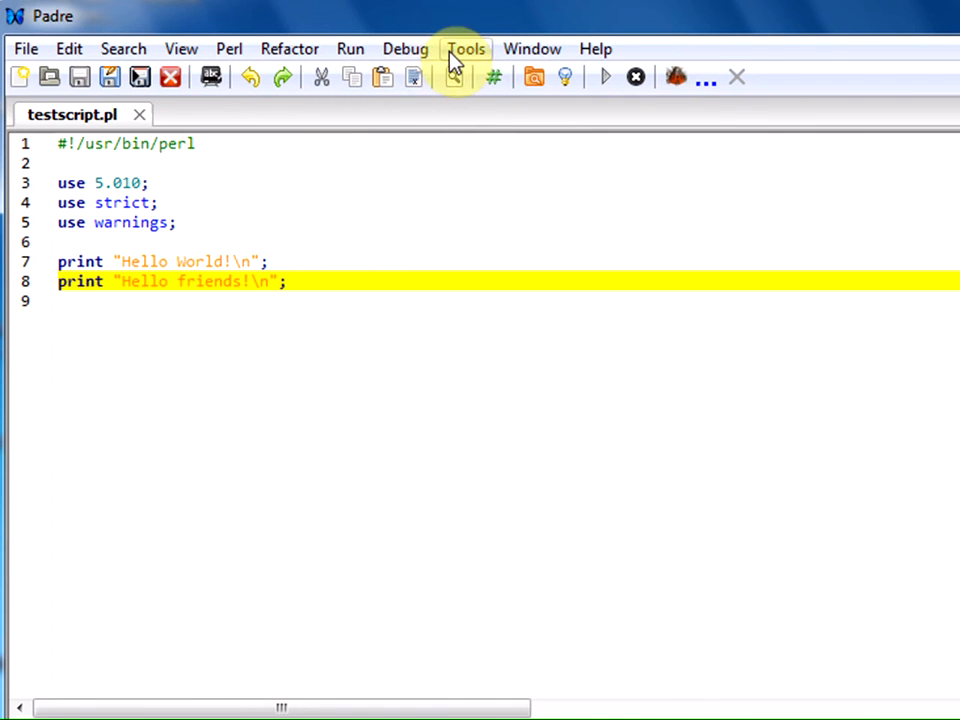
click(604, 76)
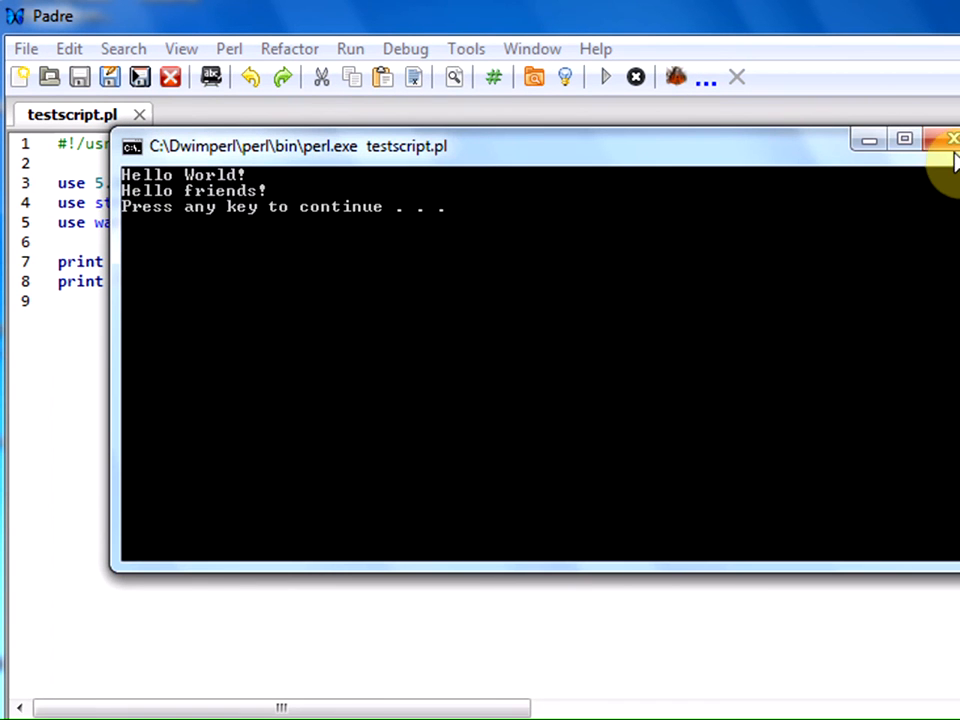
click(951, 138)
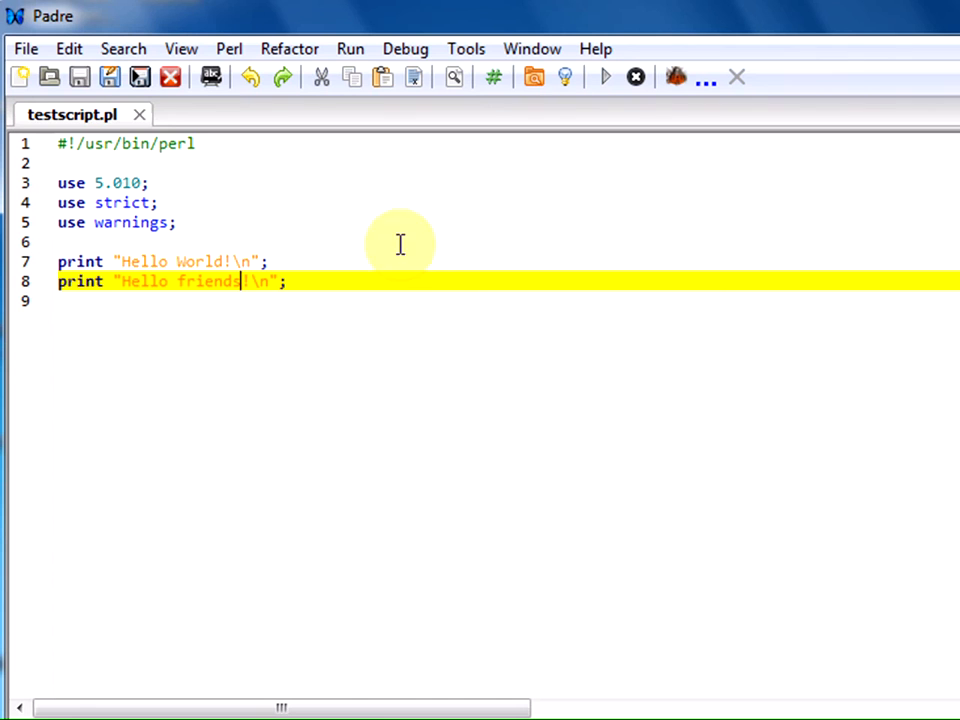
mouse_move(278, 363)
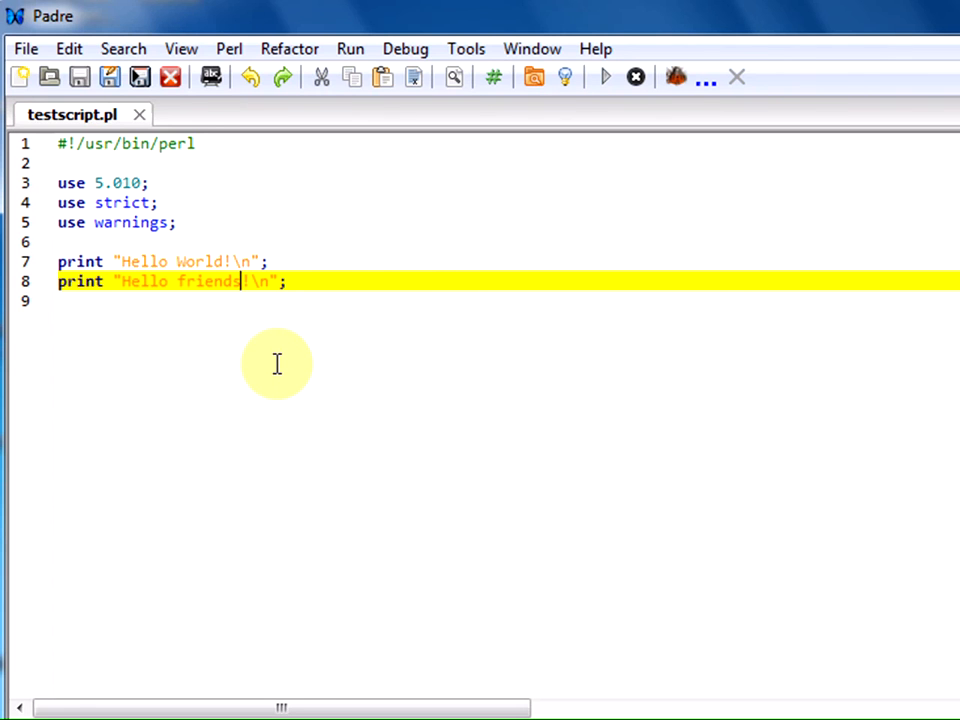
text(!)
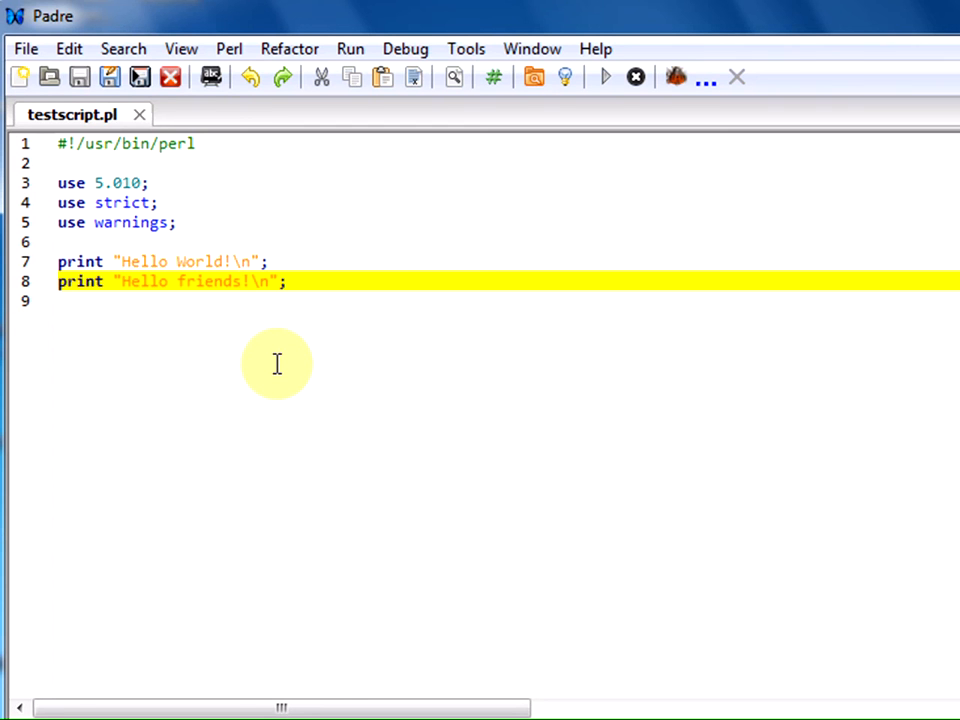
mouse_move(385, 35)
text(c)
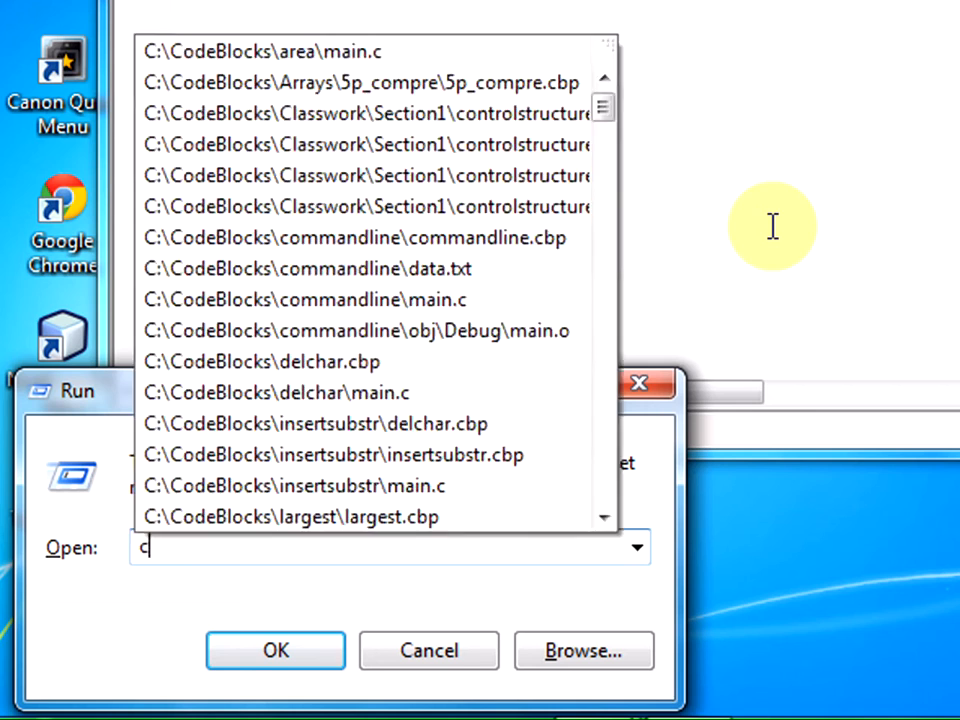
Open Command Prompt and change directory to the PerlPrograms folder
click(275, 650)
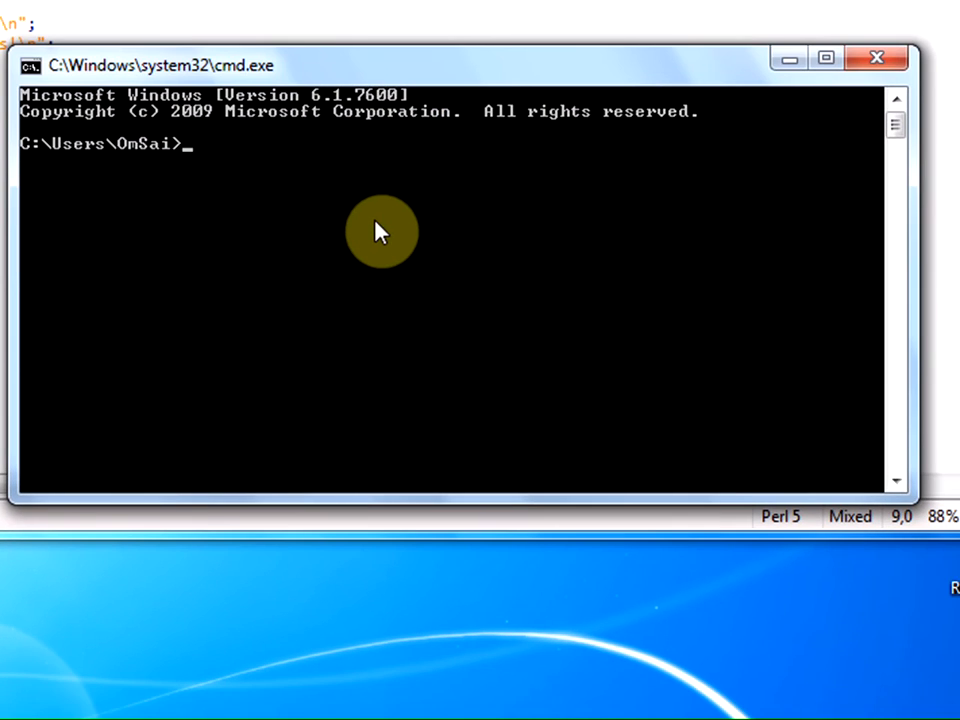
key(Return)
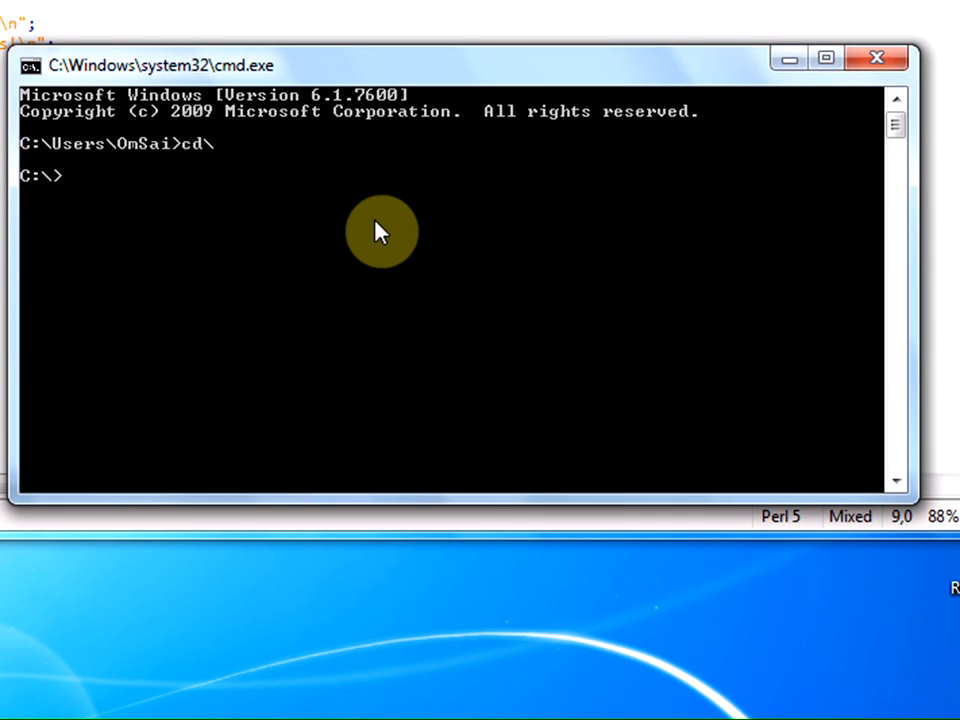
text(c)
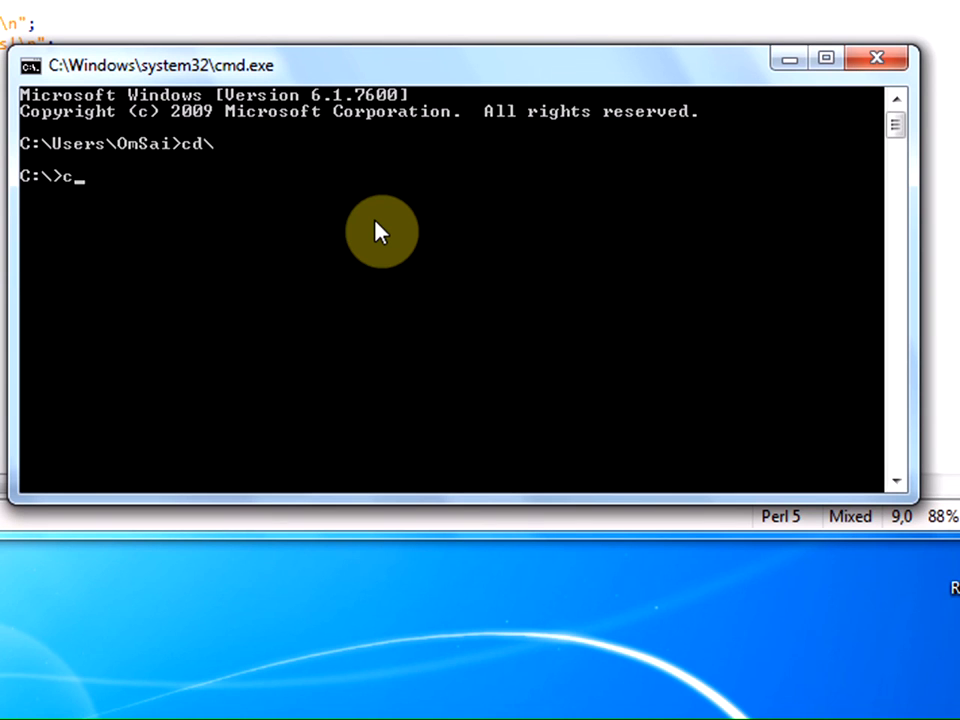
text(d per)
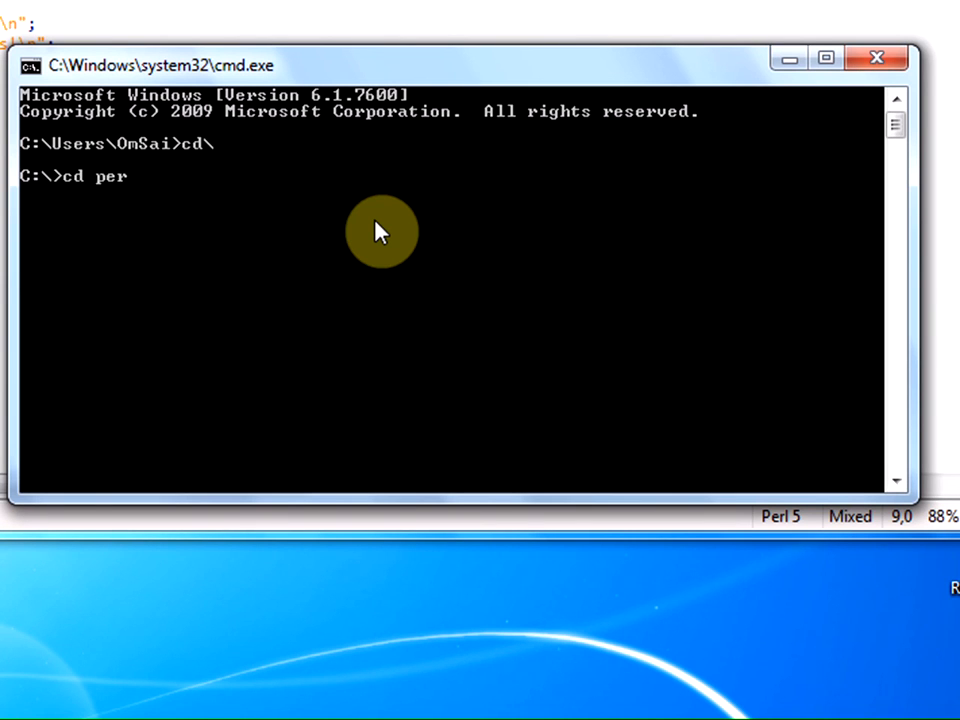
text(lPrograms)
text(dir)
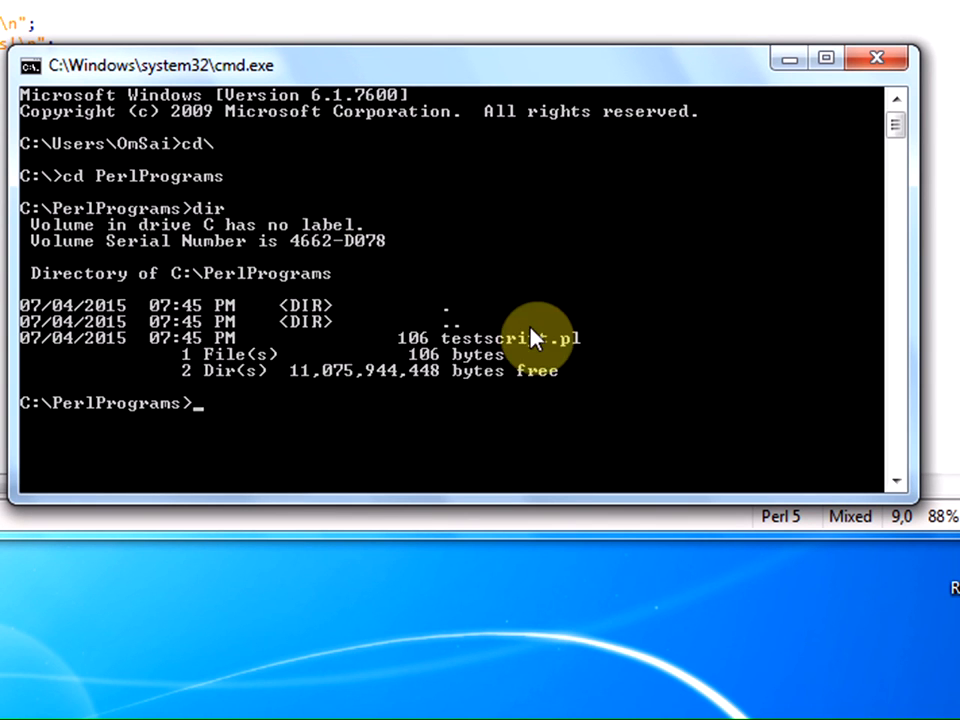
mouse_move(587, 350)
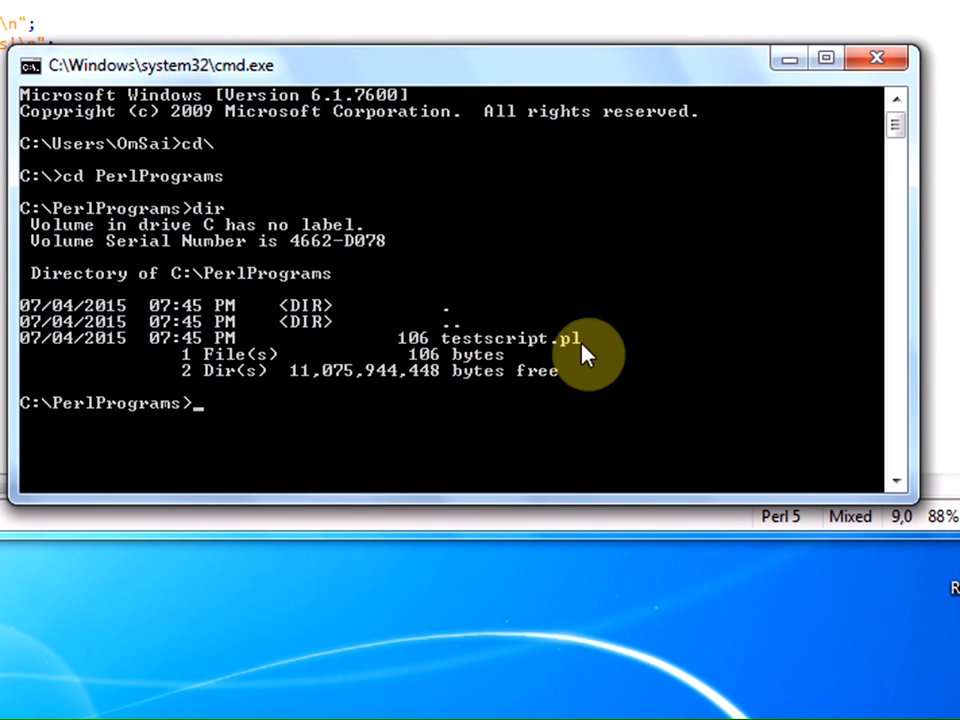
mouse_move(575, 370)
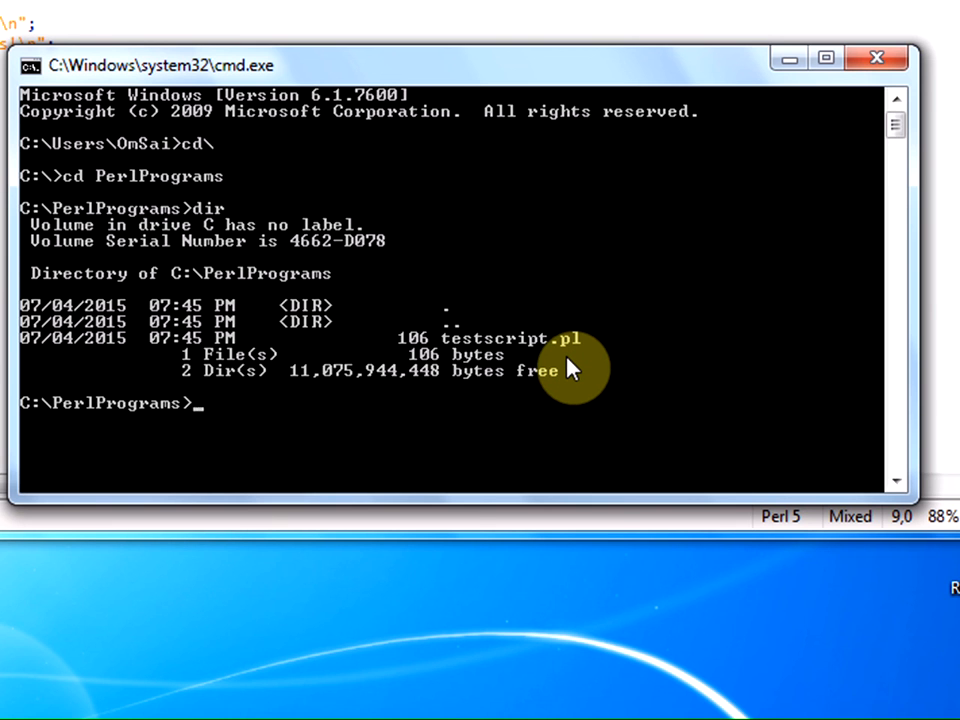
Run 'perl testscript.pl' from the command line
text(perl)
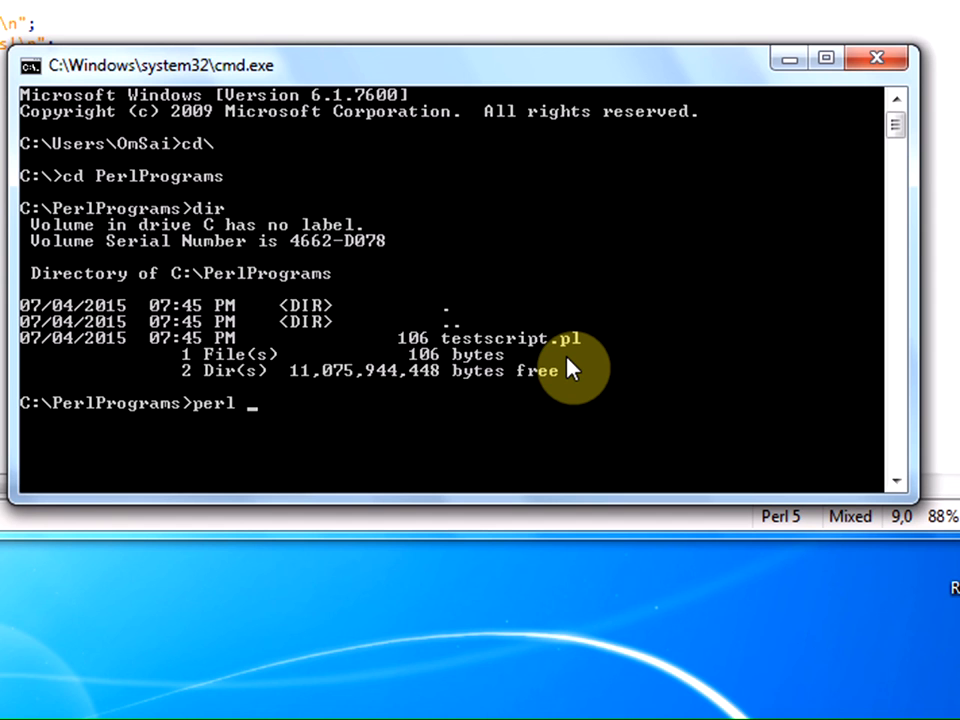
text(test)
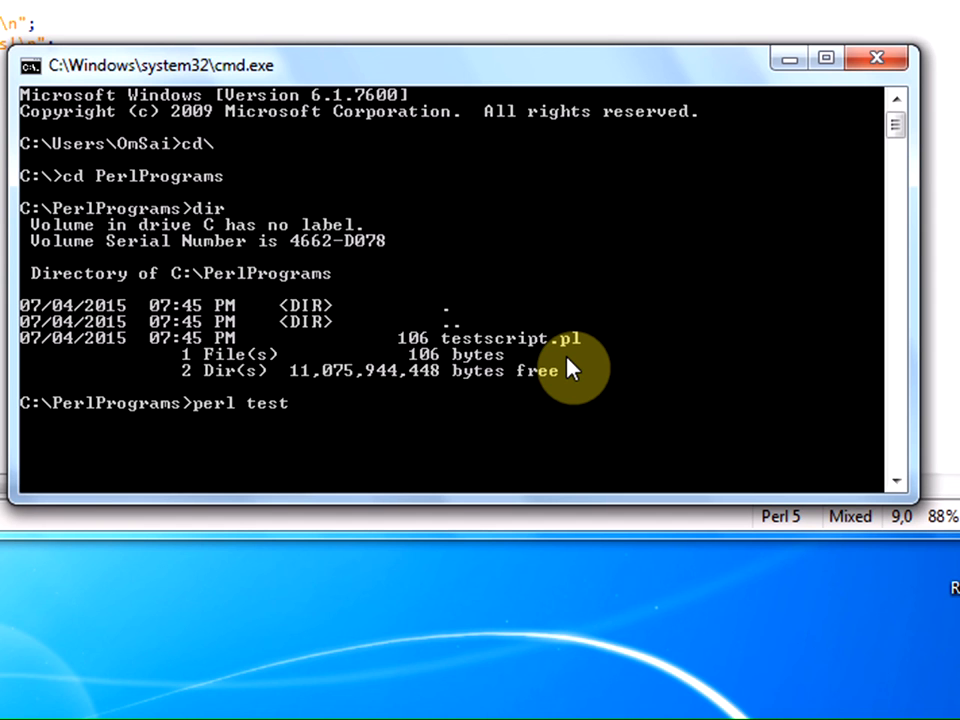
text(script.pl)
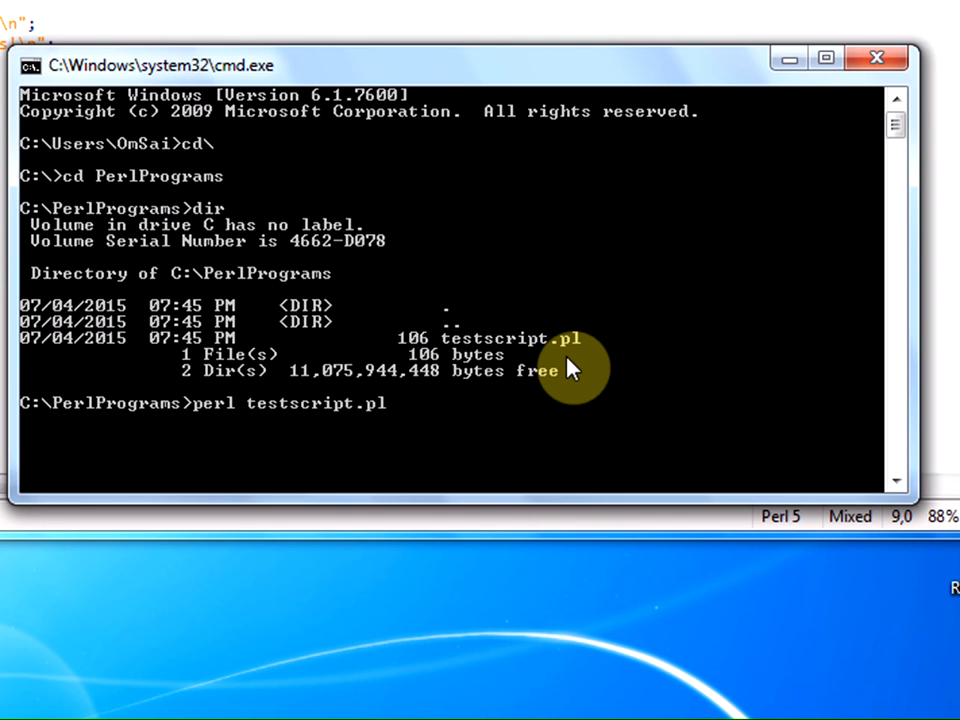
key(Return)
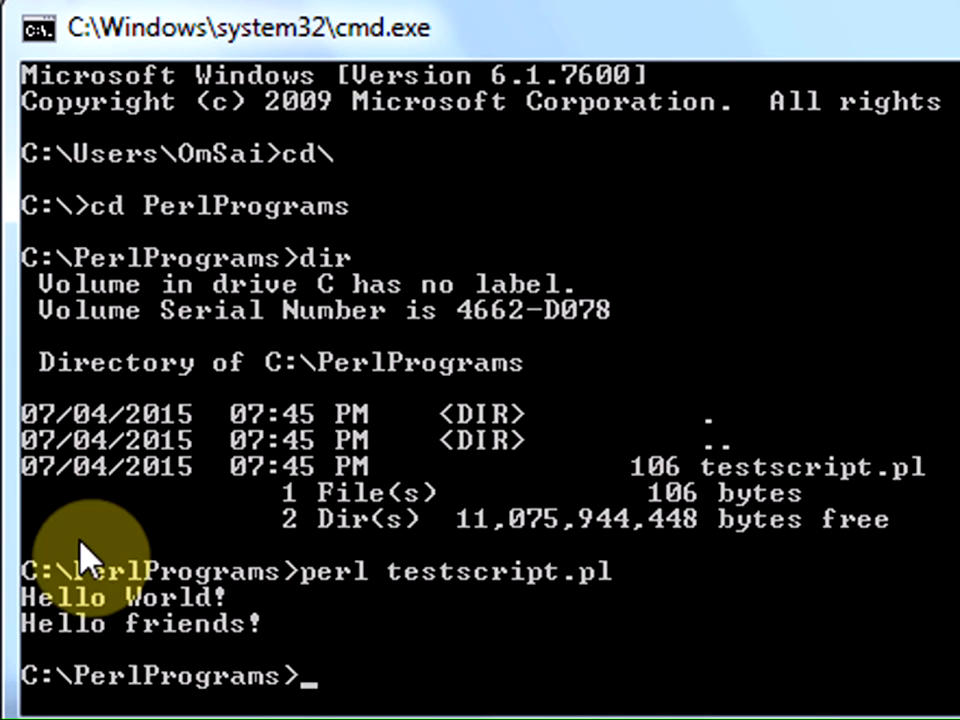
mouse_move(400, 670)
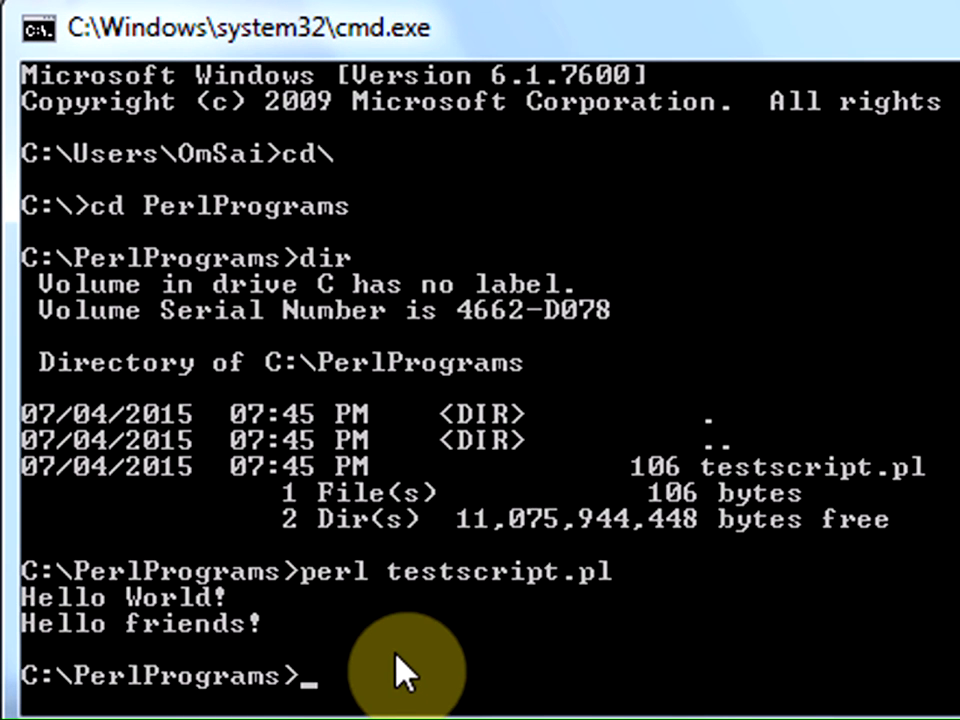